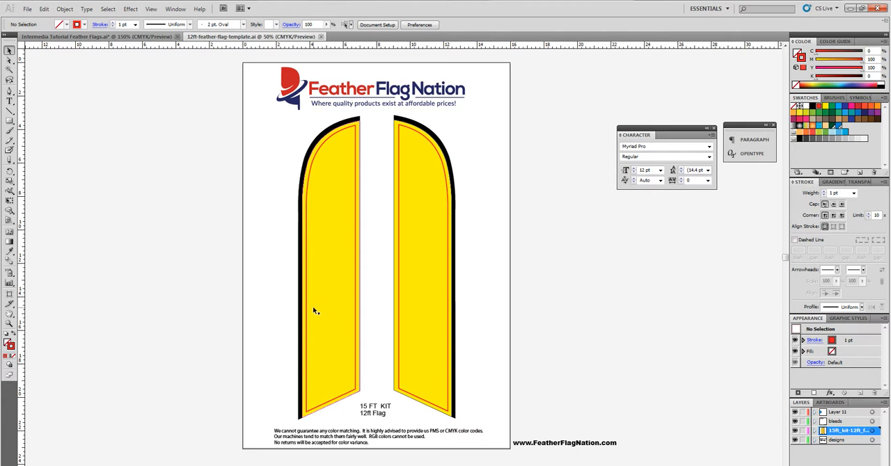
mouse_move(350, 213)
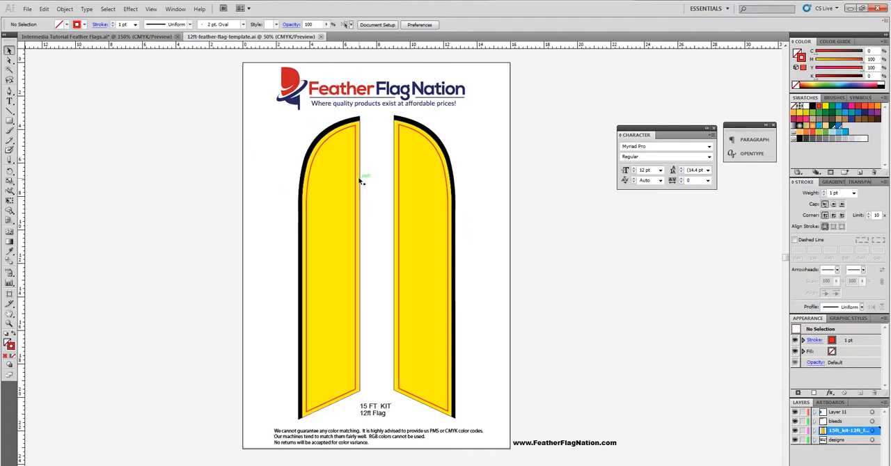
mouse_move(278, 204)
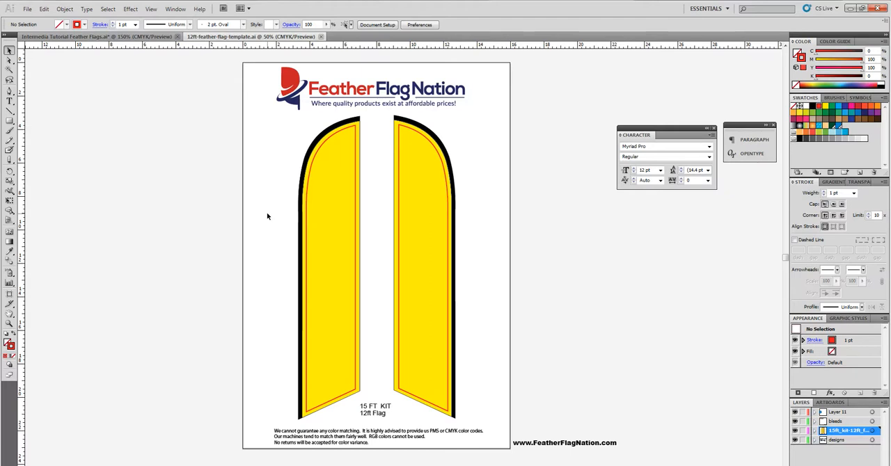
mouse_move(210, 217)
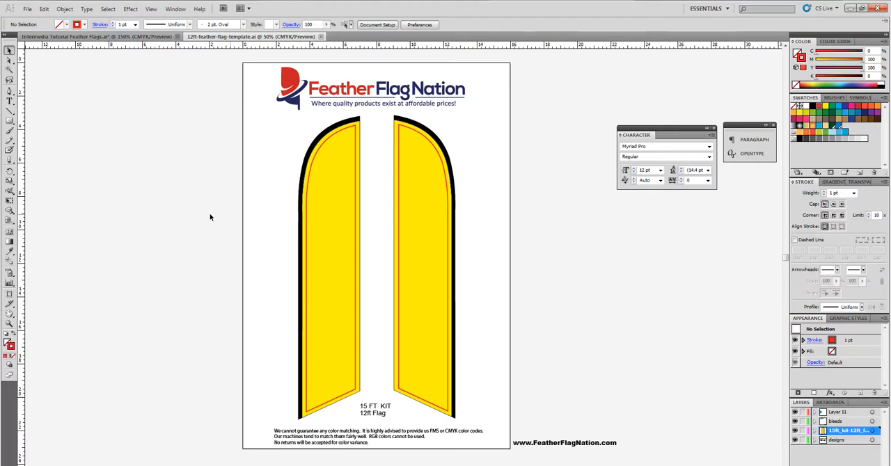
mouse_move(148, 292)
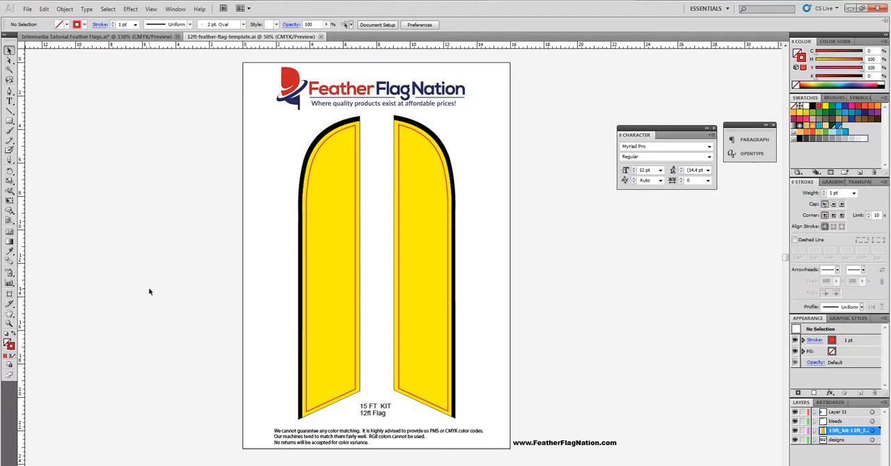
mouse_move(161, 282)
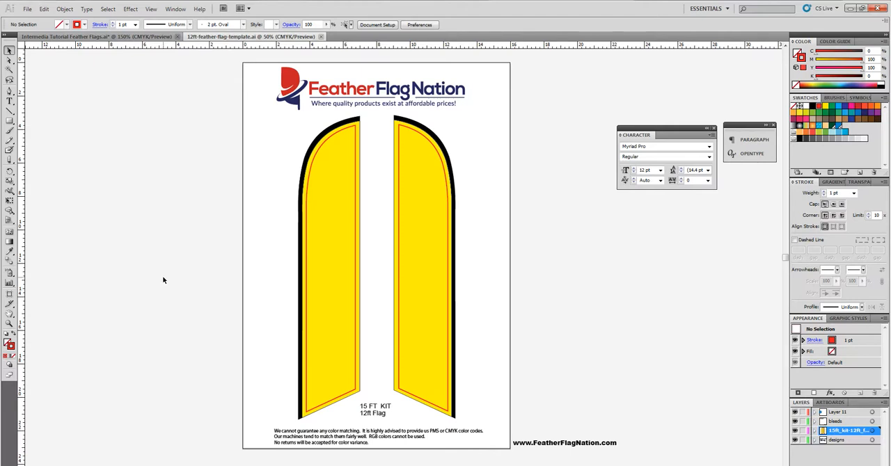
mouse_move(398, 341)
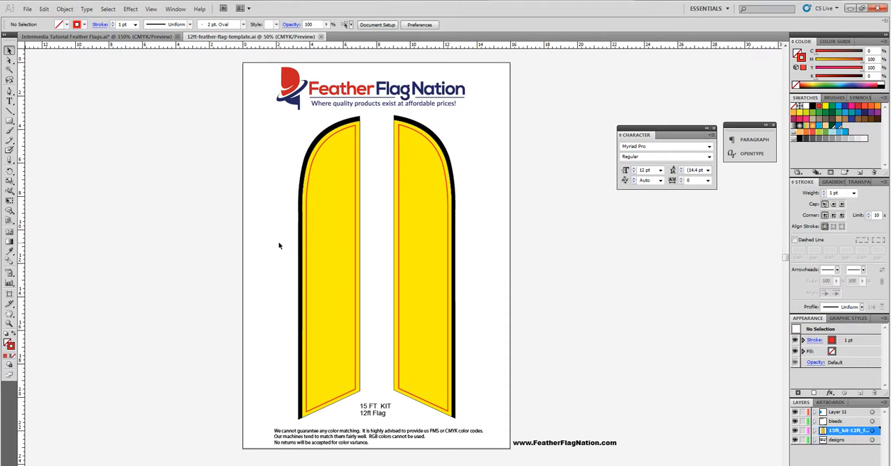
mouse_move(276, 243)
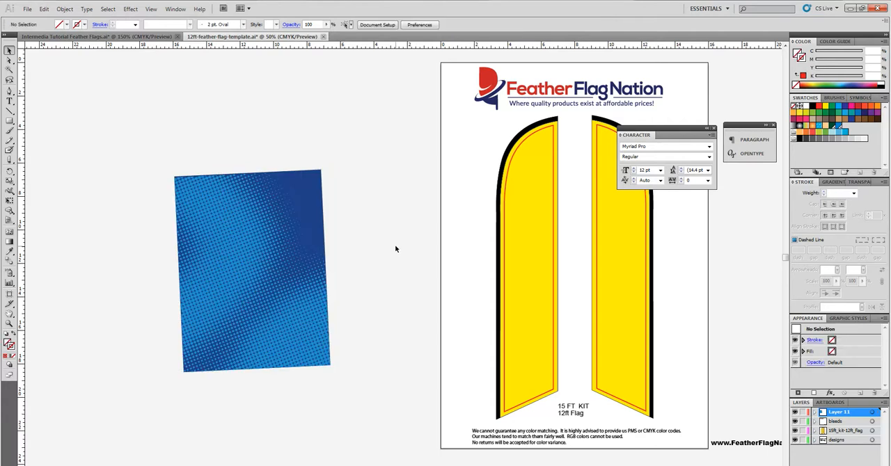
- Pan back to the feather flag template and select its left flag group
left_click_drag(251, 268, 212, 289)
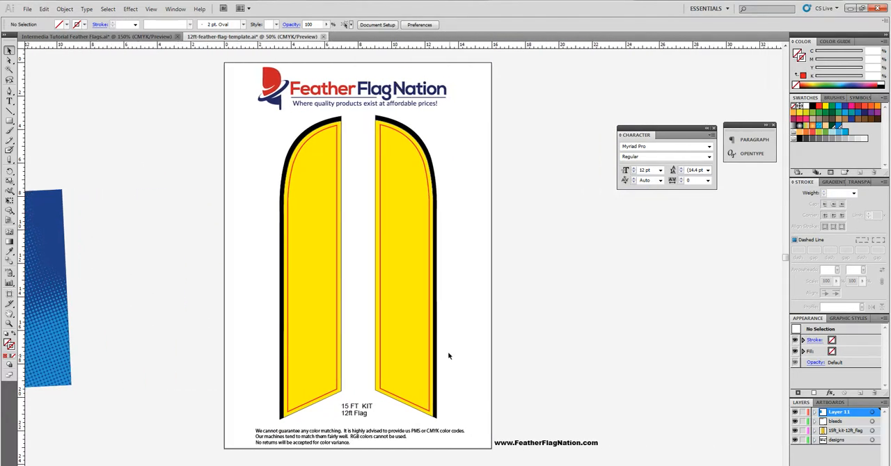
mouse_move(350, 195)
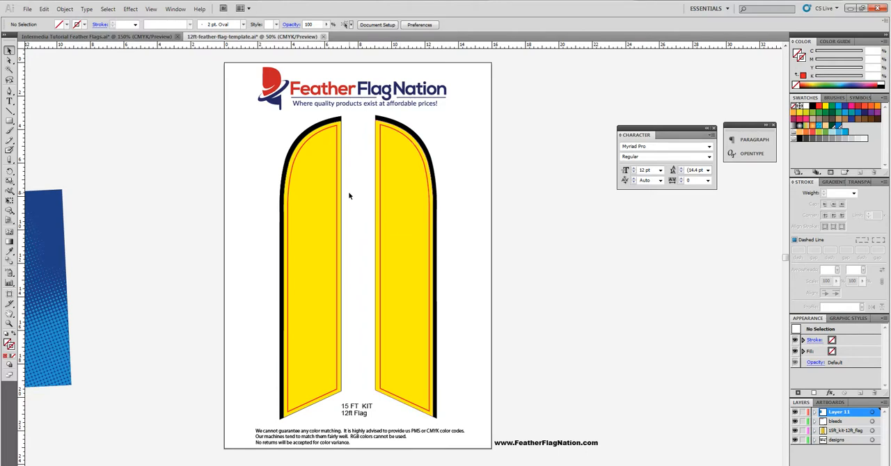
left_click(310, 265)
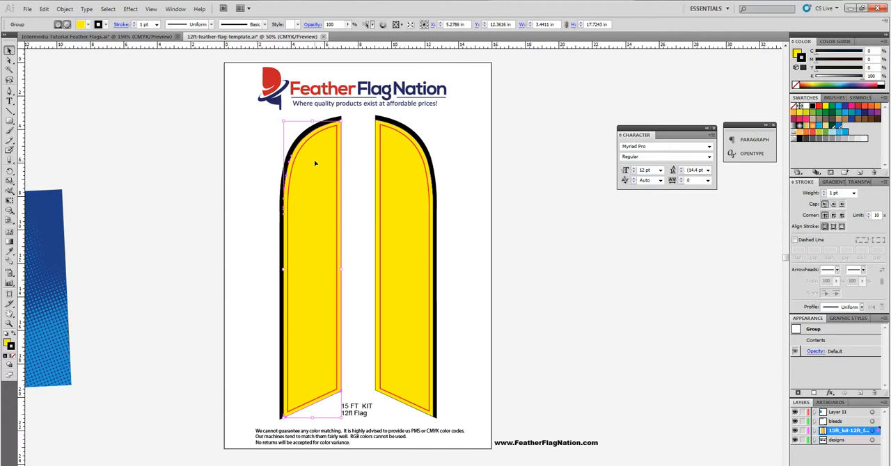
mouse_move(309, 181)
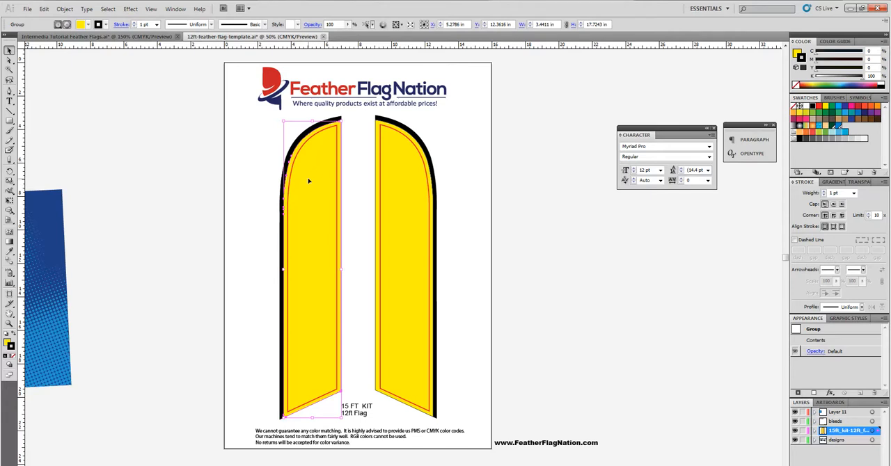
mouse_move(320, 179)
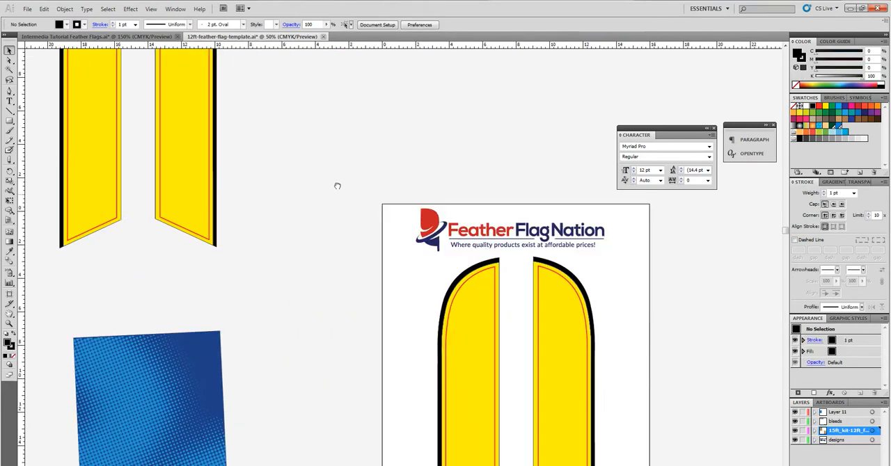
- Scroll down the pasteboard toward the copied yellow flag silhouette
scroll("down", 3)
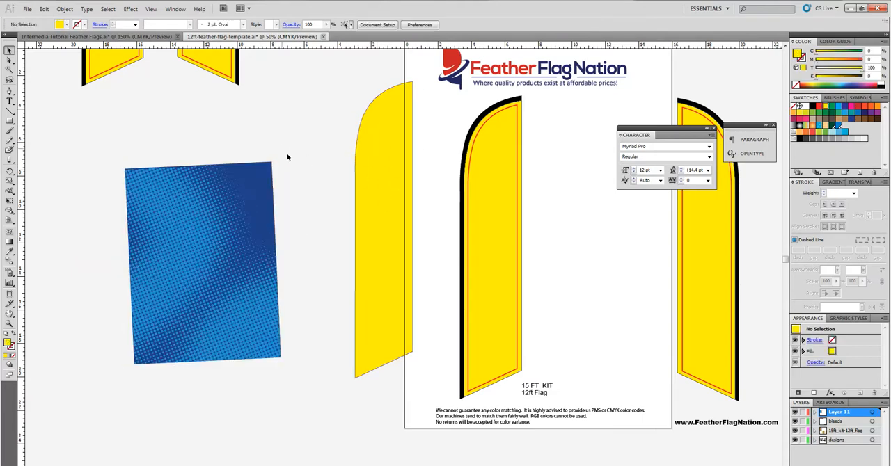
- Select the halftone dots together with their blue background rectangle and group them
left_click(208, 271)
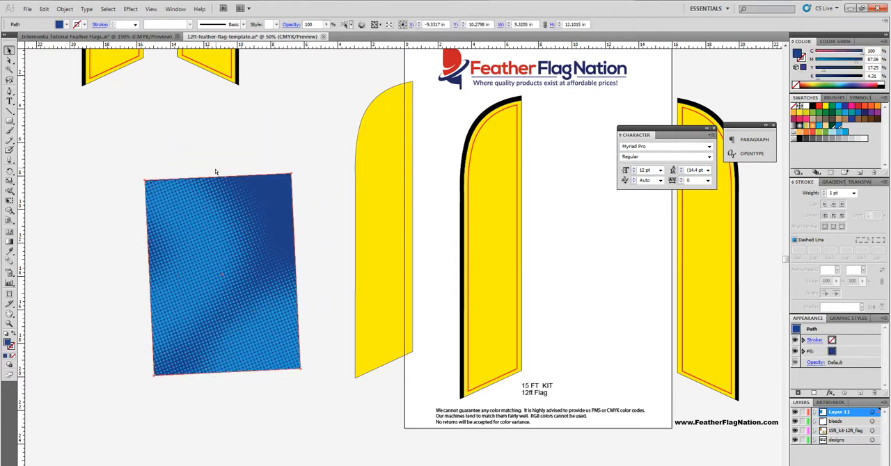
left_click(111, 200)
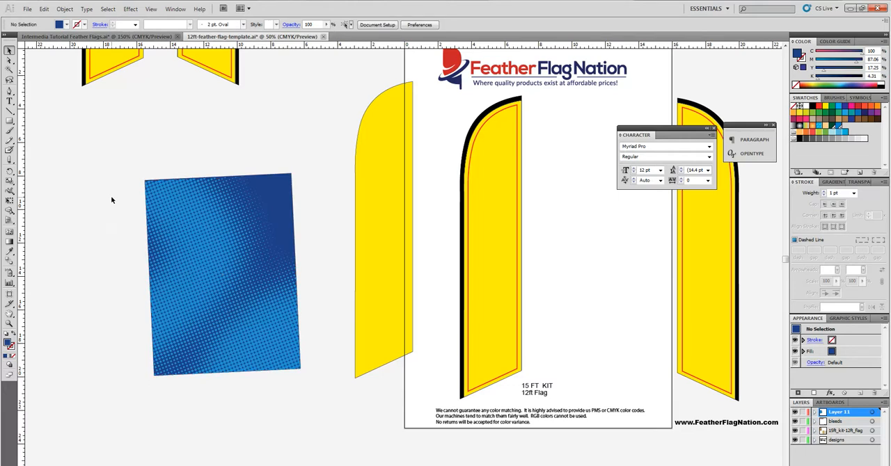
left_click(223, 275)
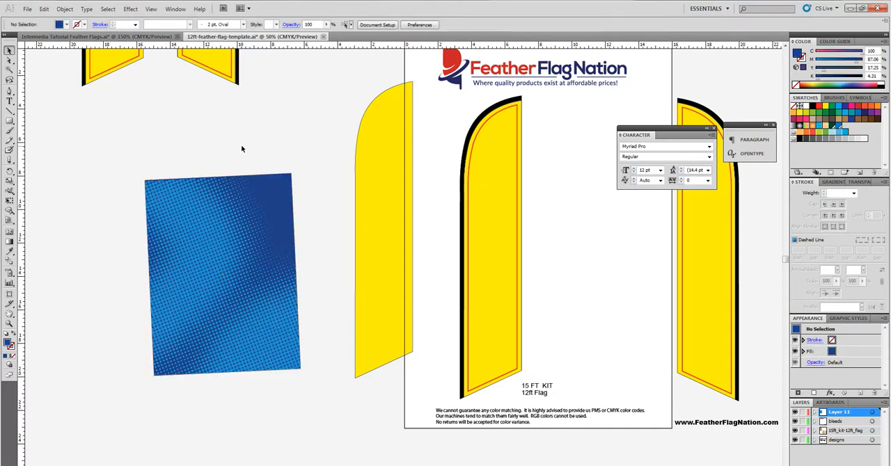
left_click(222, 275)
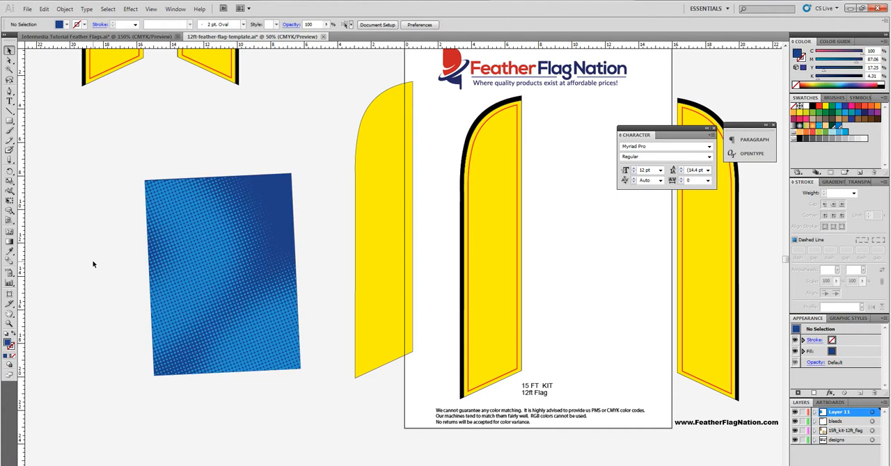
mouse_move(99, 255)
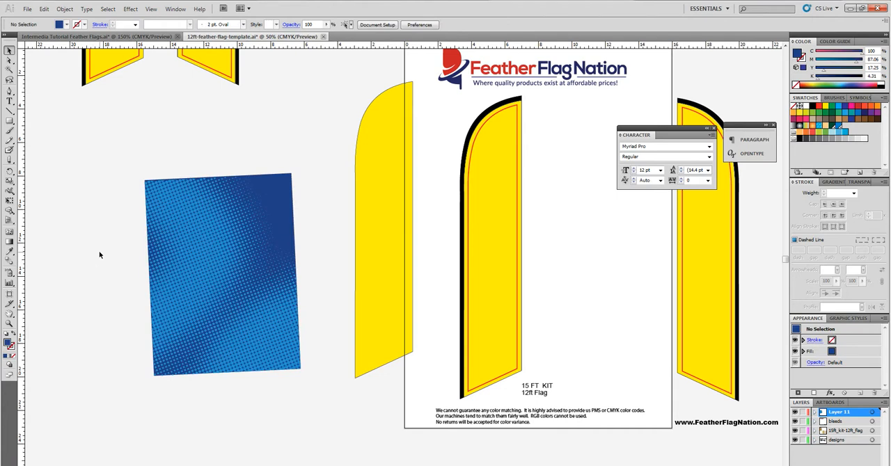
mouse_move(108, 231)
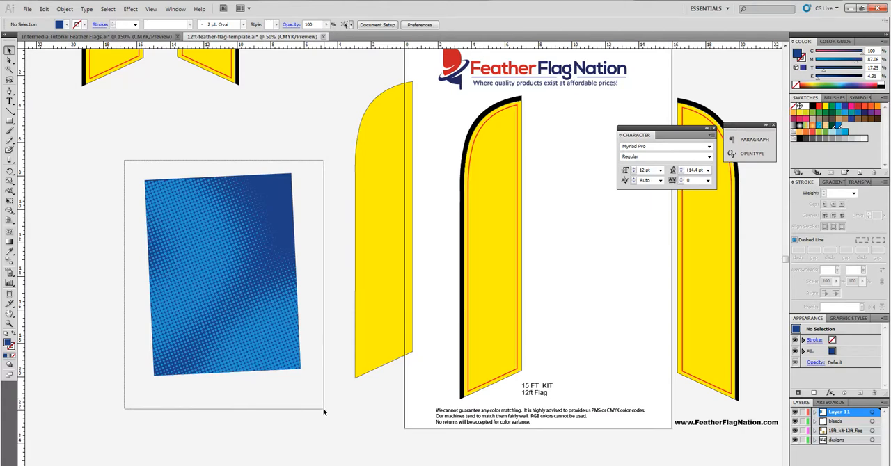
left_click(222, 275)
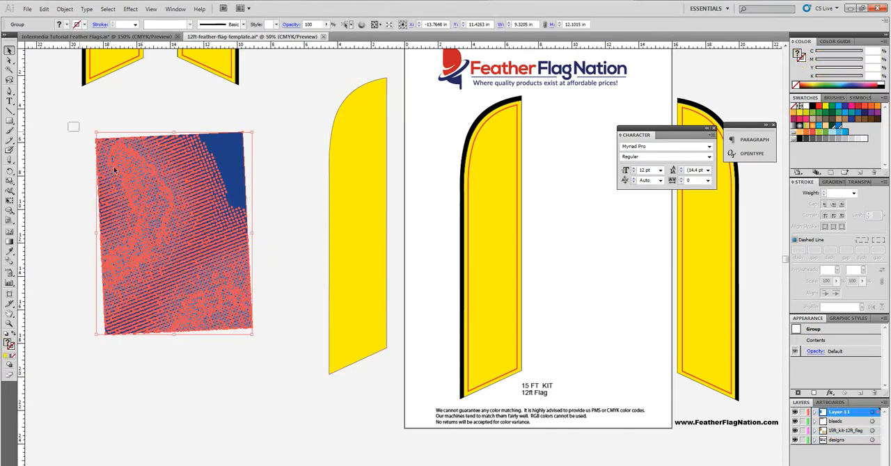
- Move the halftone over the yellow silhouette and bring the silhouette to front
left_click_drag(174, 233, 226, 267)
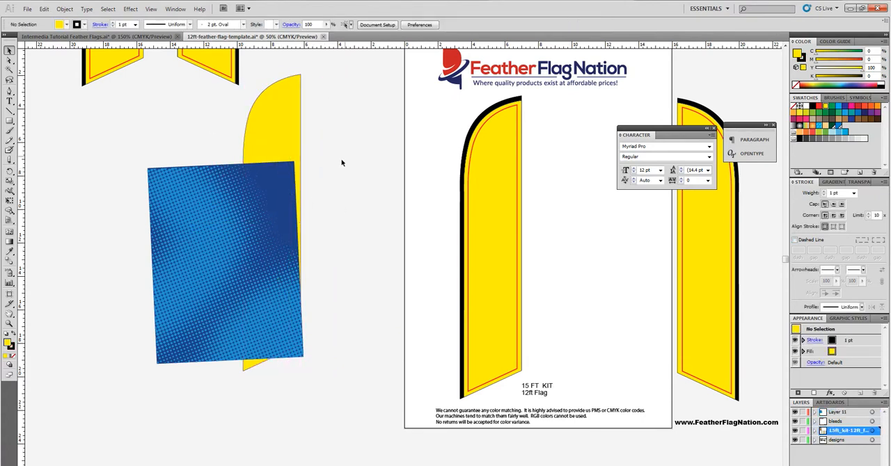
left_click(222, 264)
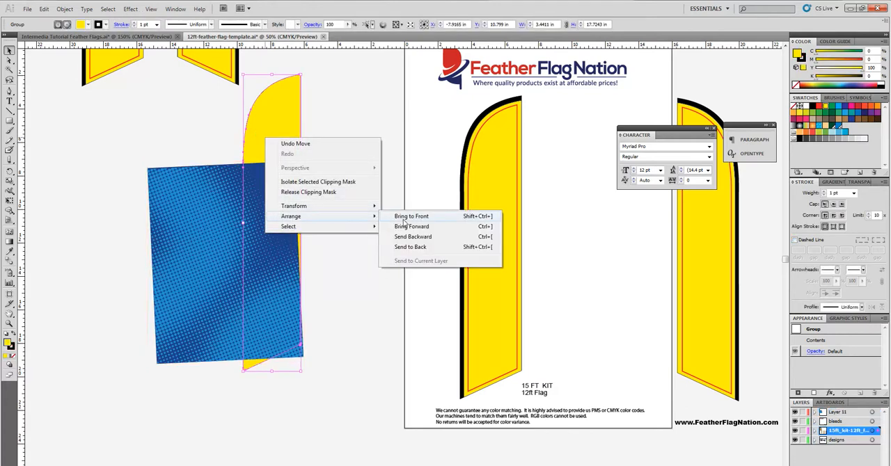
left_click(329, 248)
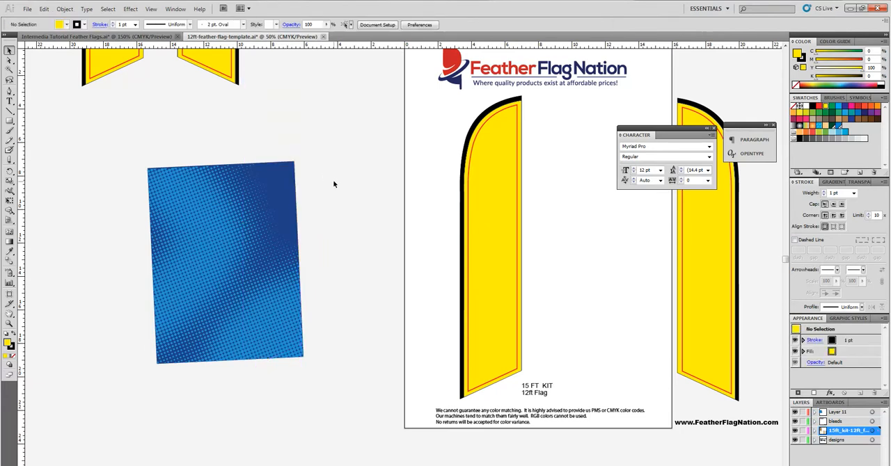
left_click(223, 261)
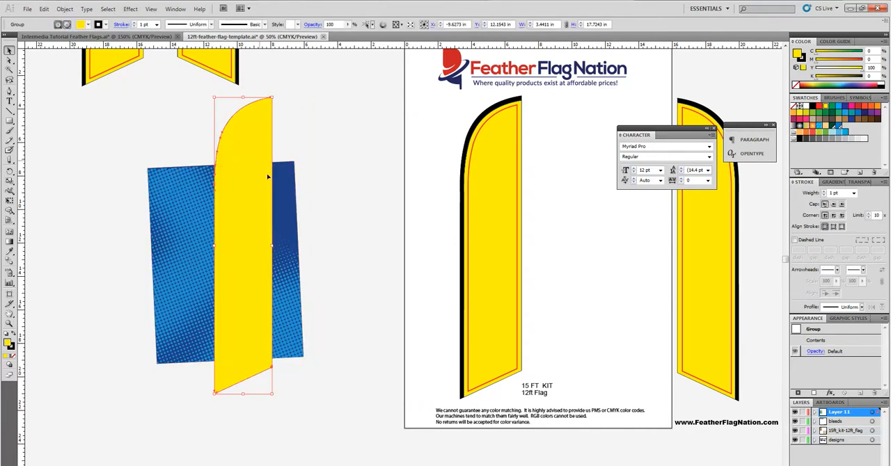
left_click_drag(268, 176, 259, 194)
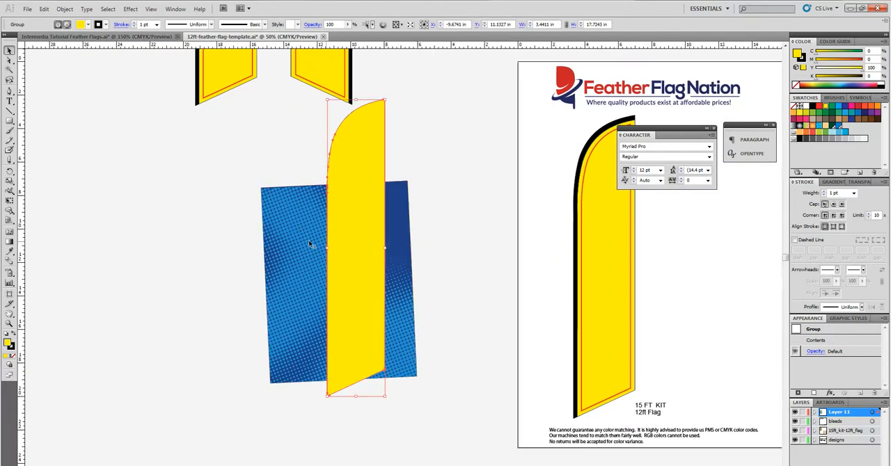
left_click(245, 183)
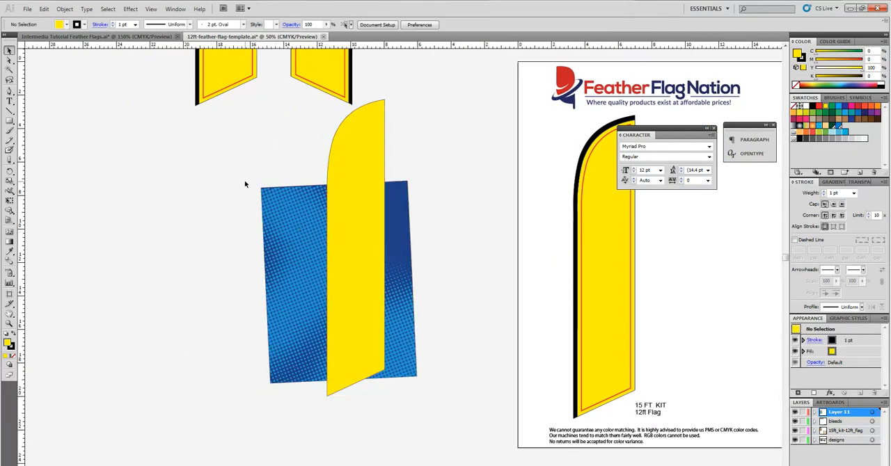
- Add the label 'CTRL + 7' / 'Masking Hotkey' and select the flag outline
scroll("right", 3)
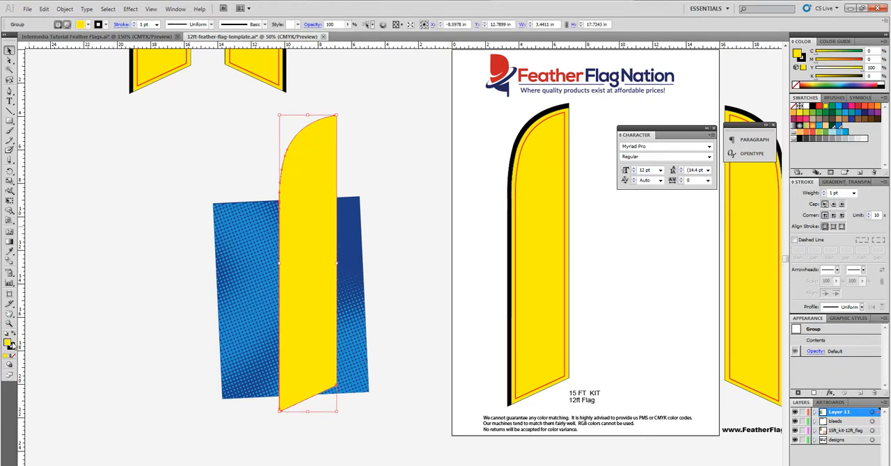
left_click(9, 346)
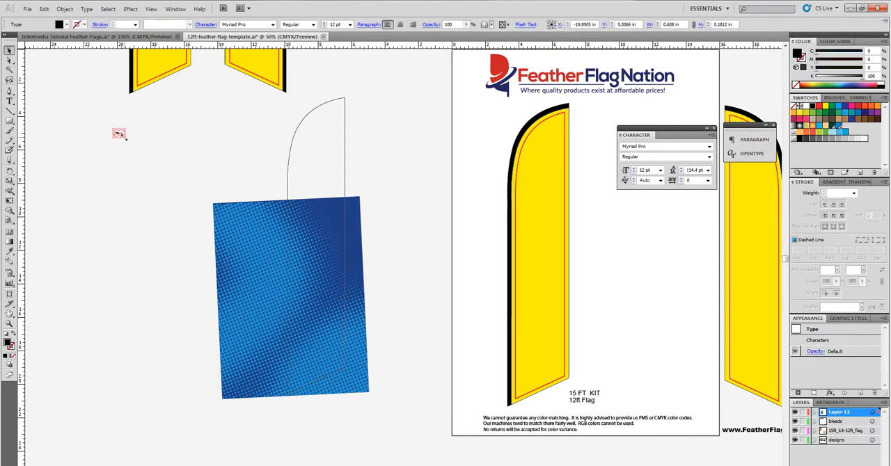
type("CTRL + 7")
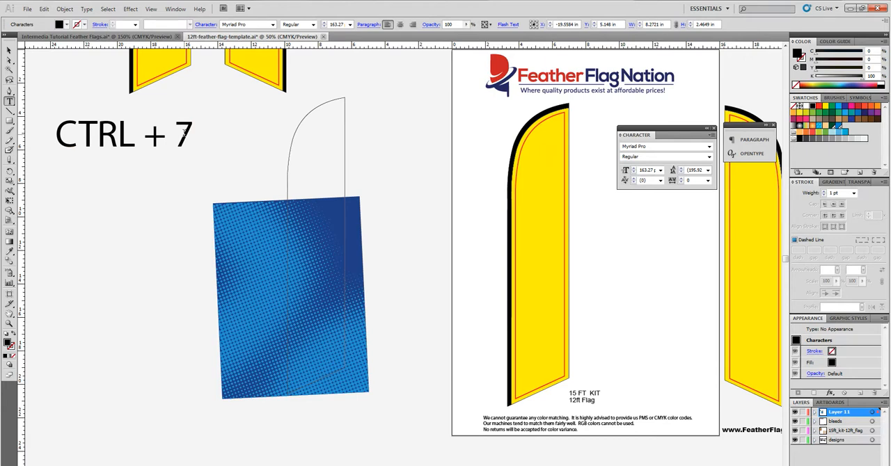
type("Masking Hotkey")
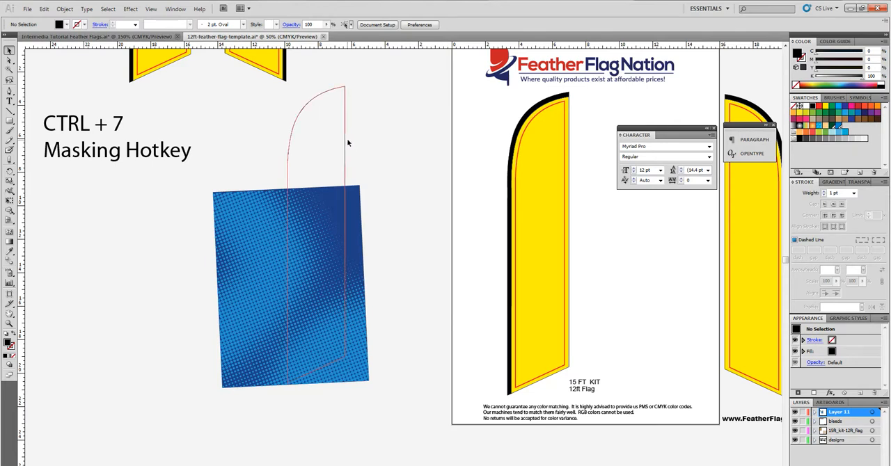
left_click(320, 139)
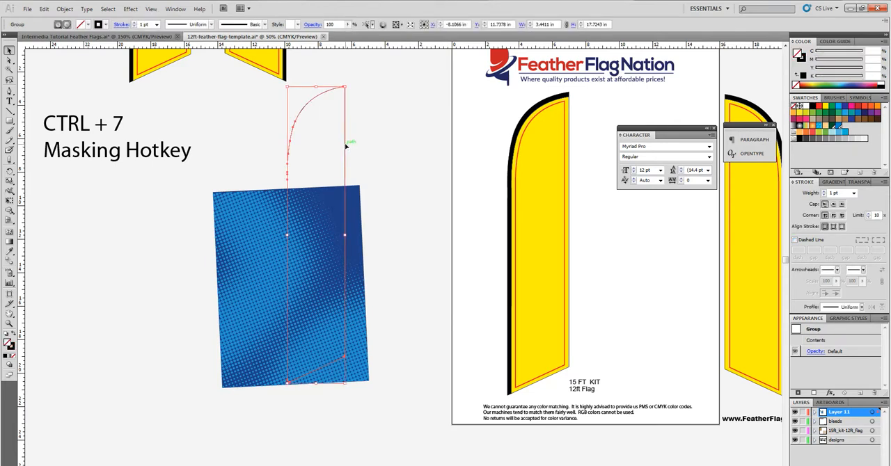
mouse_move(345, 144)
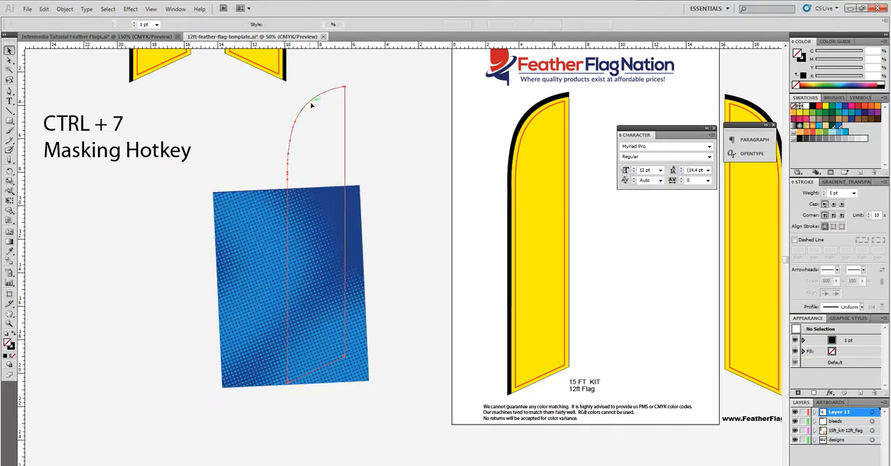
- Clip the halftone art to the flag outline, raise the blue backing, and select it
left_click(258, 252)
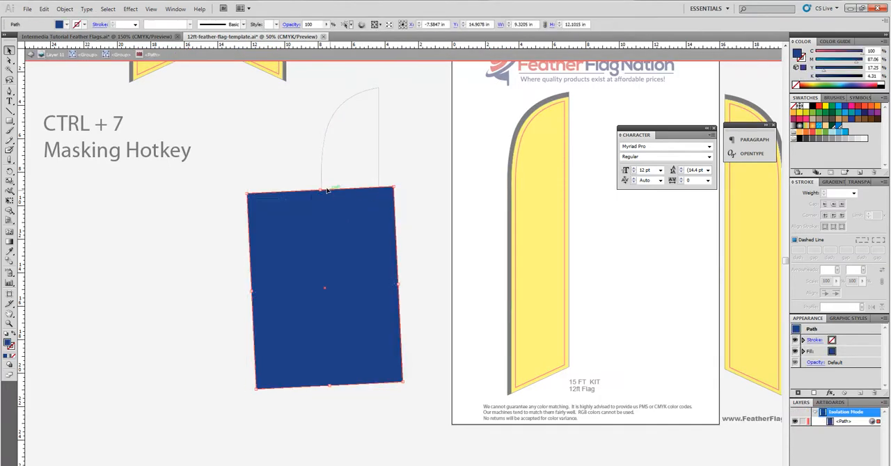
left_click_drag(327, 189, 329, 89)
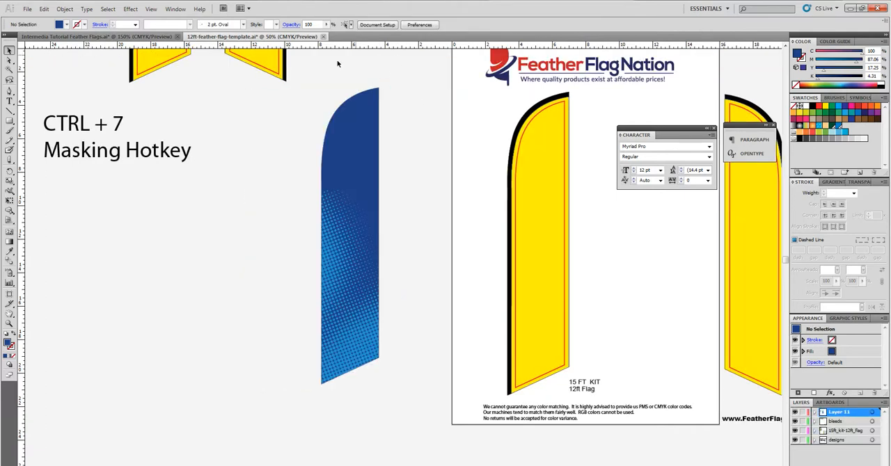
scroll("down", 3)
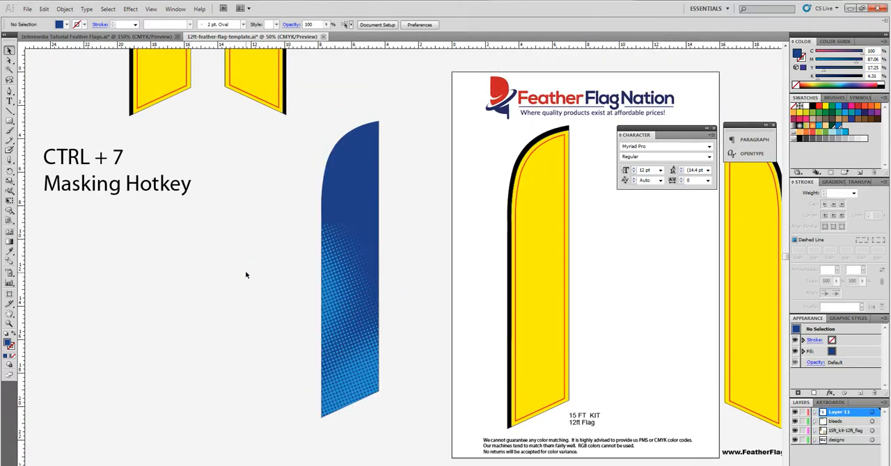
left_click(348, 222)
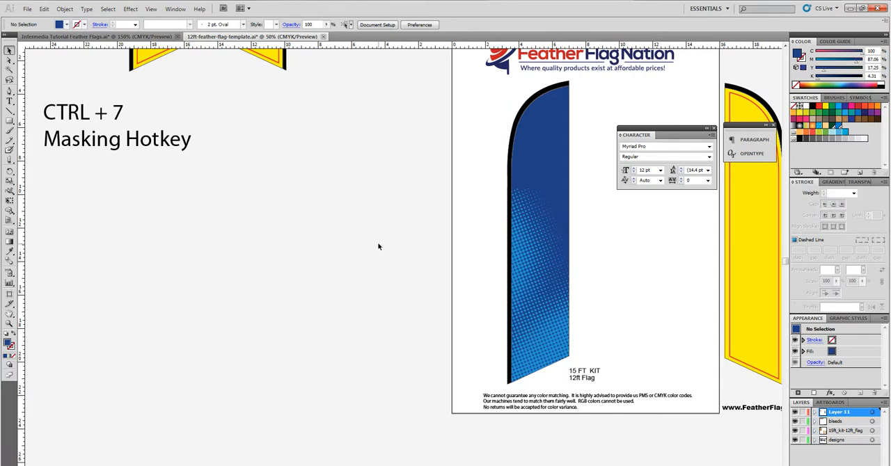
mouse_move(395, 231)
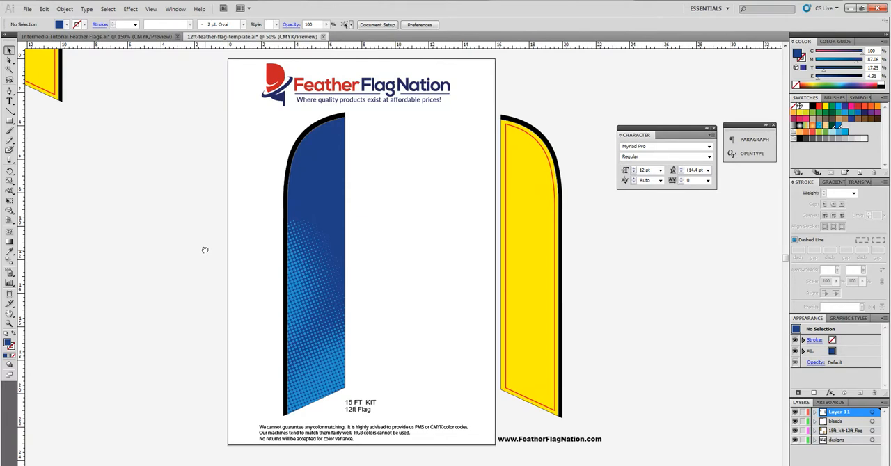
- Start a new text object on the pasteboard left of the template
left_click(315, 251)
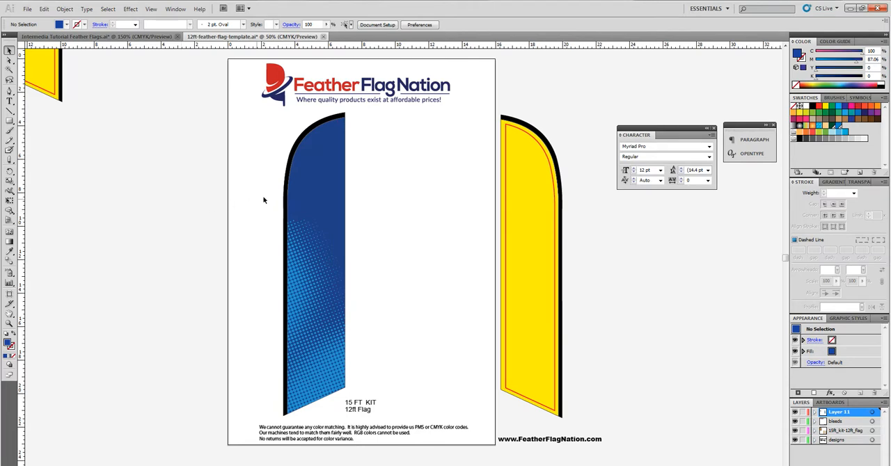
mouse_move(350, 191)
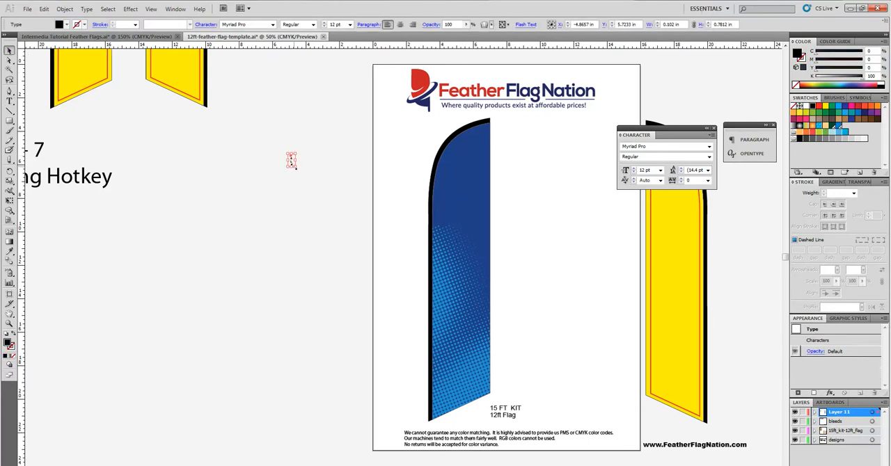
- Type SALE vertically and apply new leading in the Character panel
type("SALE")
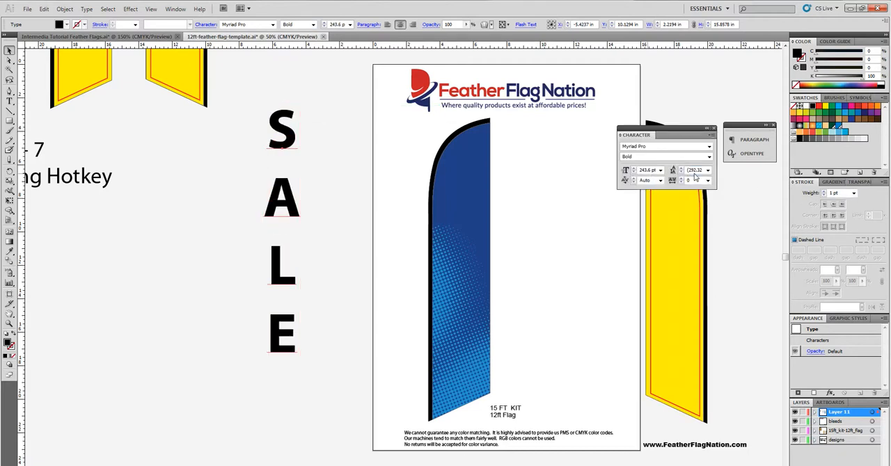
left_click(696, 170)
type("200")
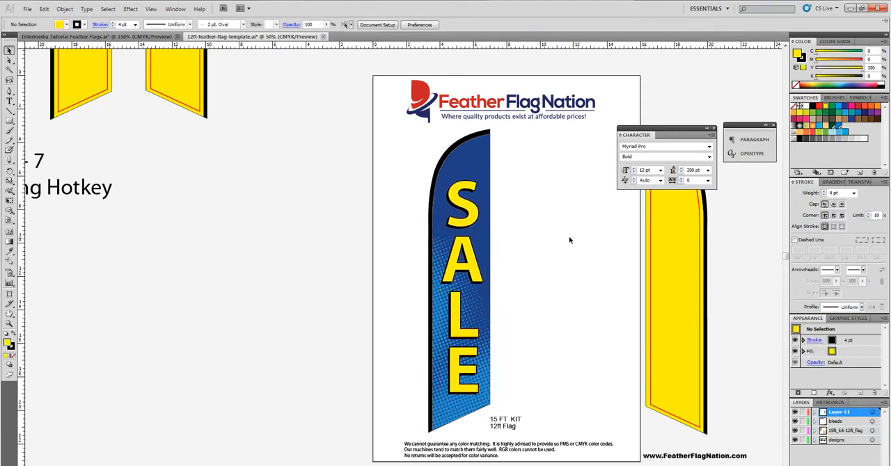
mouse_move(610, 216)
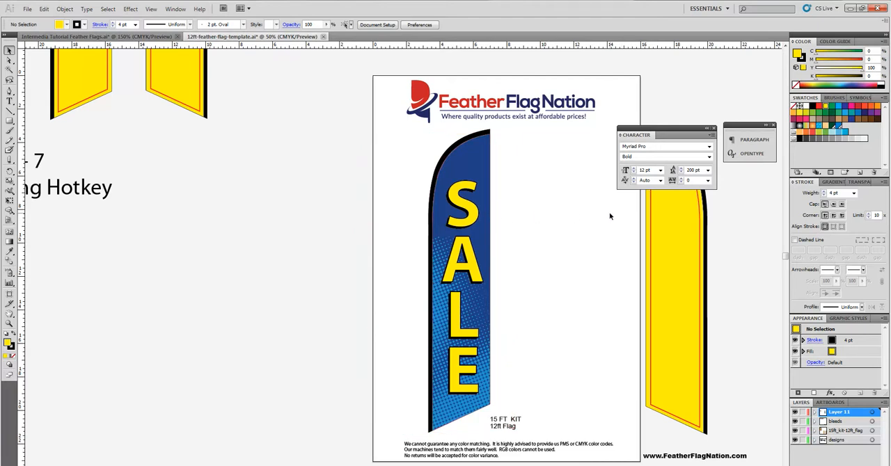
mouse_move(324, 216)
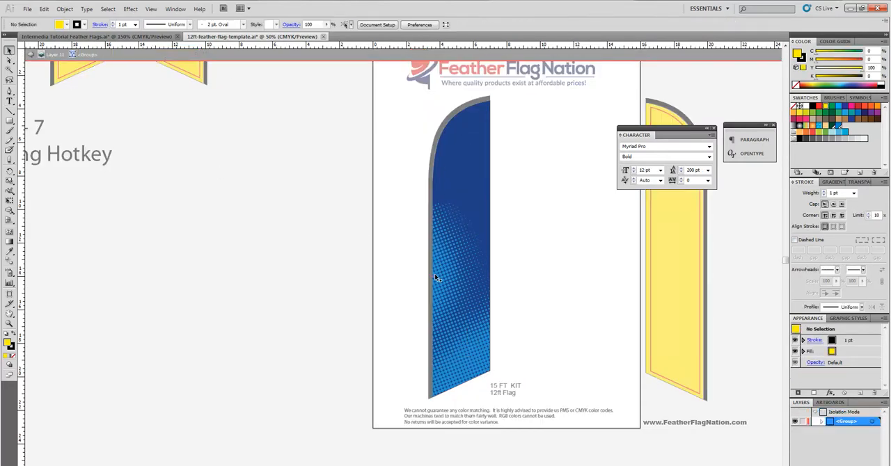
- Set the SALE lettering aside and mirror the flag with Transform > Reflect
left_click(452, 279)
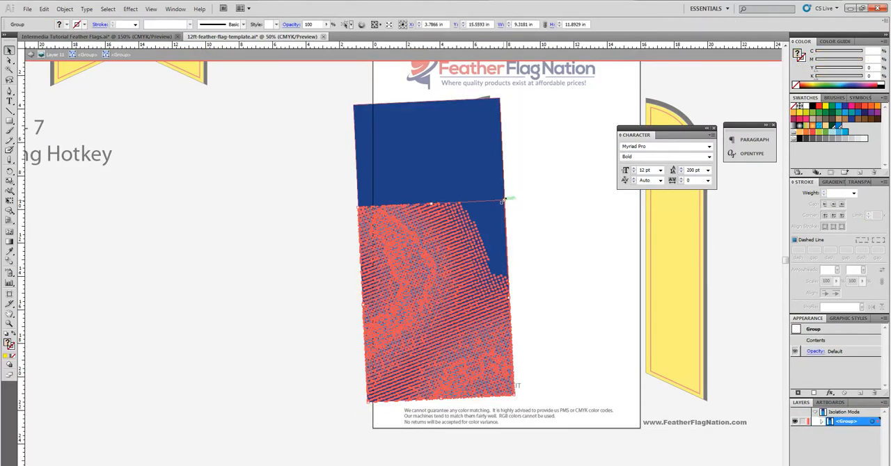
left_click(563, 188)
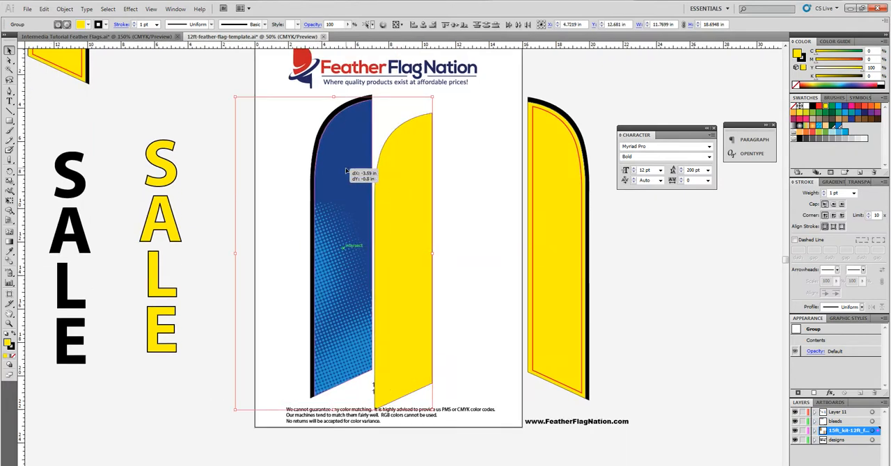
right_click(354, 170)
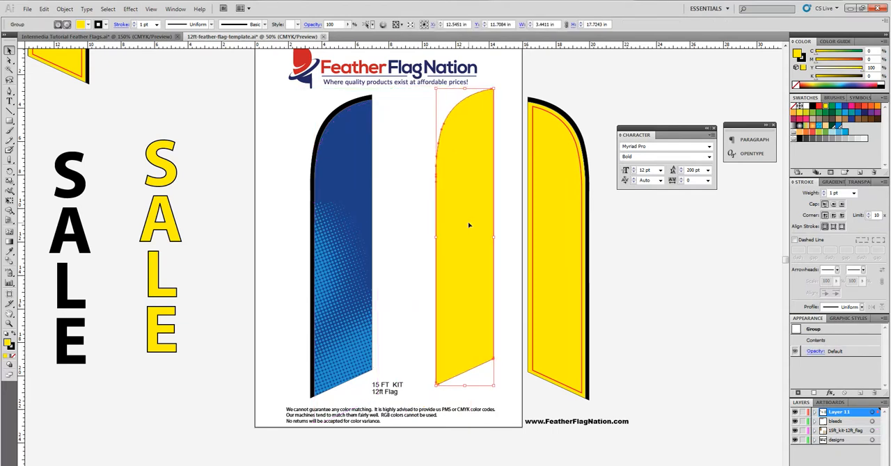
left_click(418, 183)
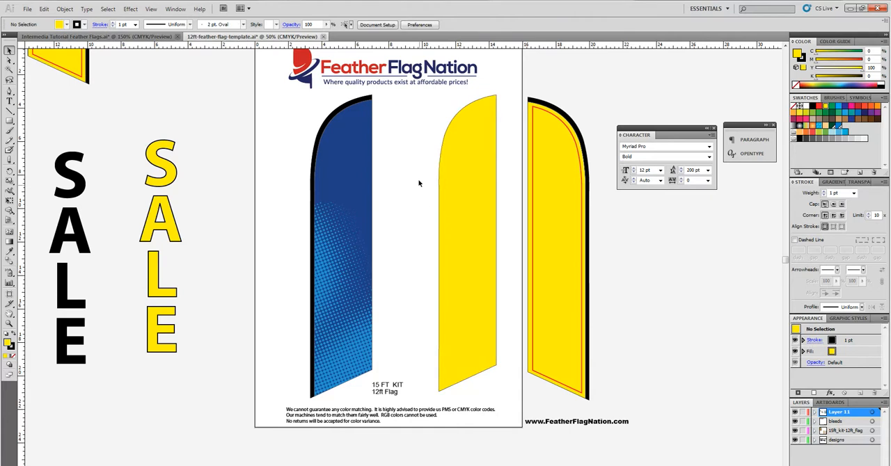
mouse_move(400, 153)
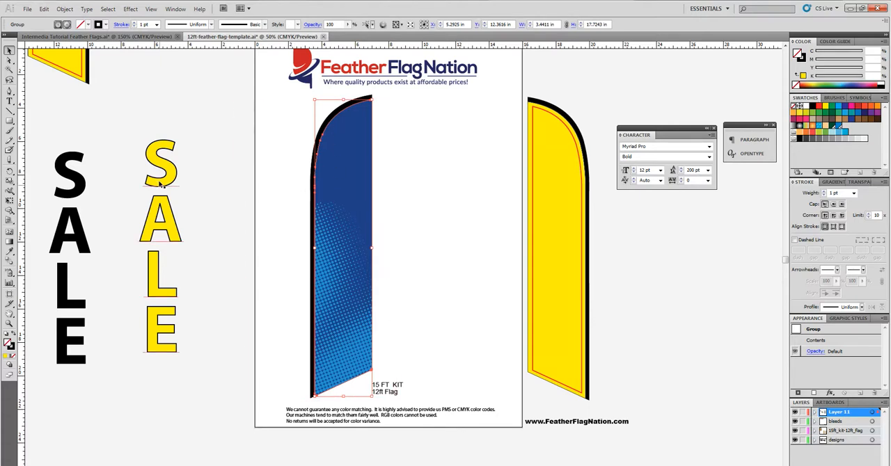
- Slice across the blue flag's middle with the Knife tool
left_click(10, 160)
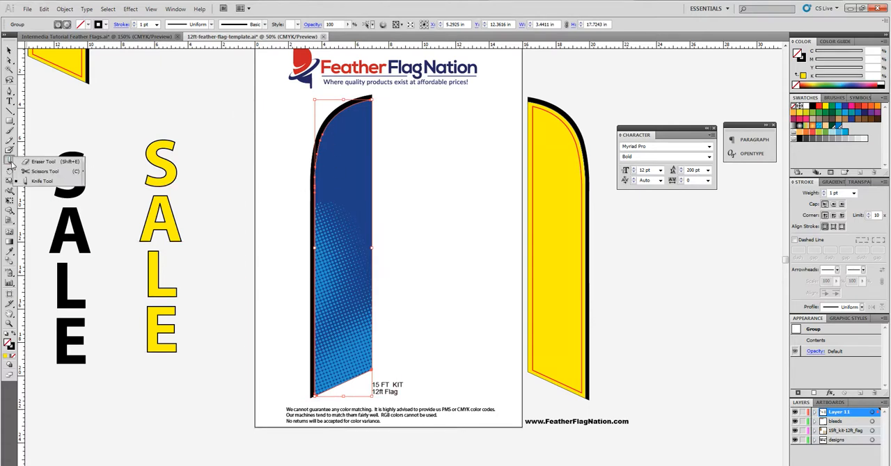
mouse_move(42, 181)
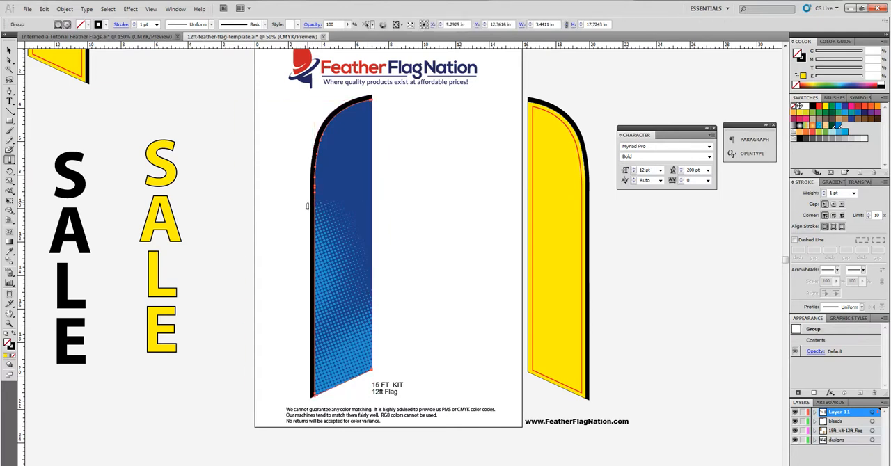
left_click_drag(307, 205, 393, 175)
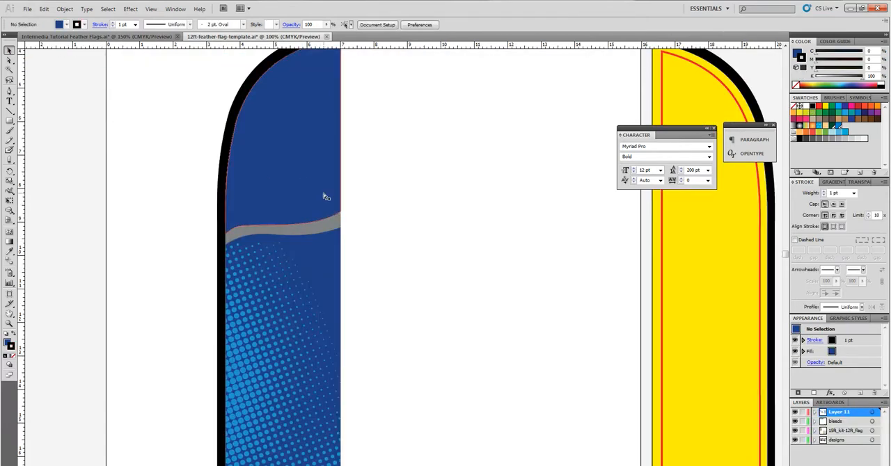
- Enter the flag group, select the SALE lettering and check its Myriad Pro Bold settings
double_click(282, 140)
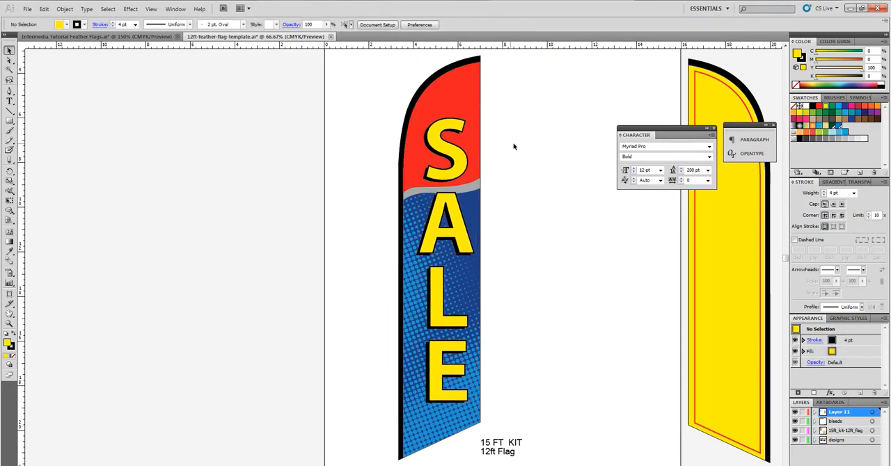
left_click(445, 129)
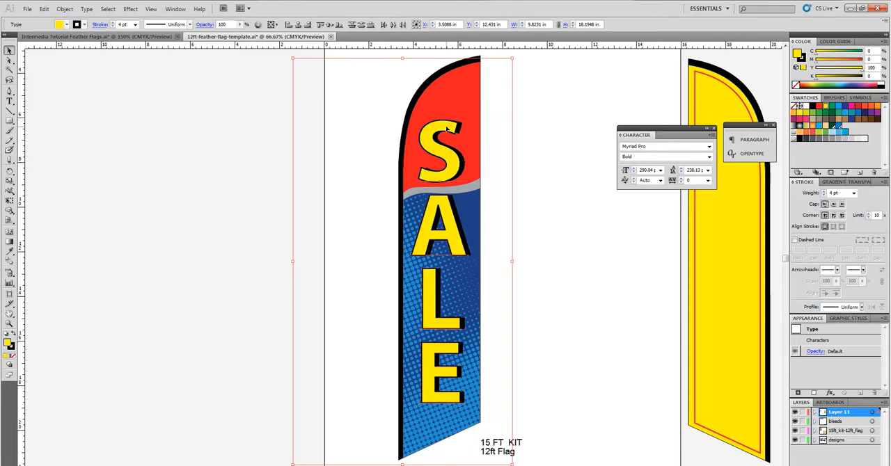
left_click(540, 146)
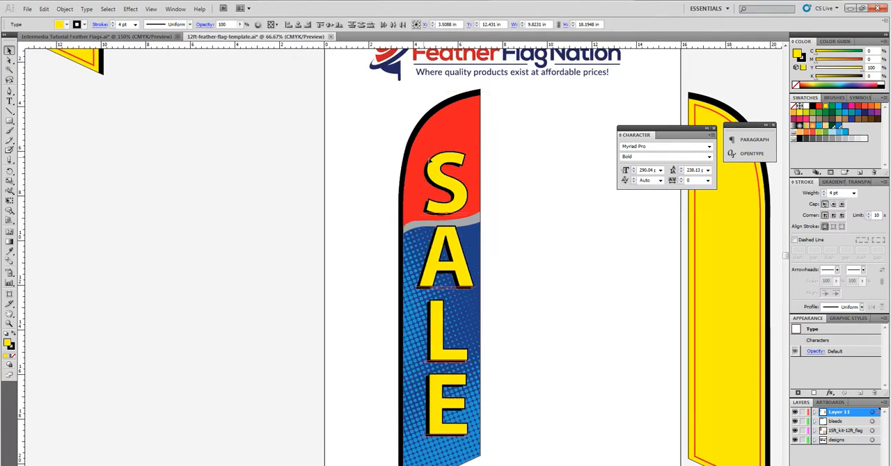
left_click(452, 279)
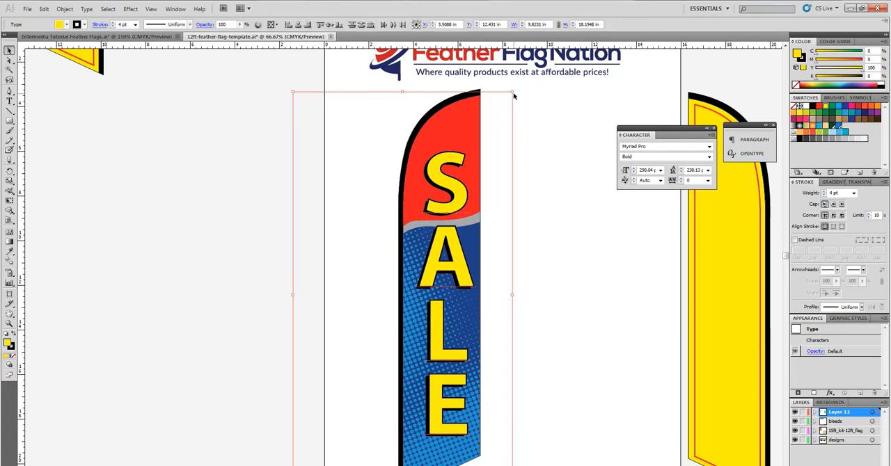
left_click(566, 207)
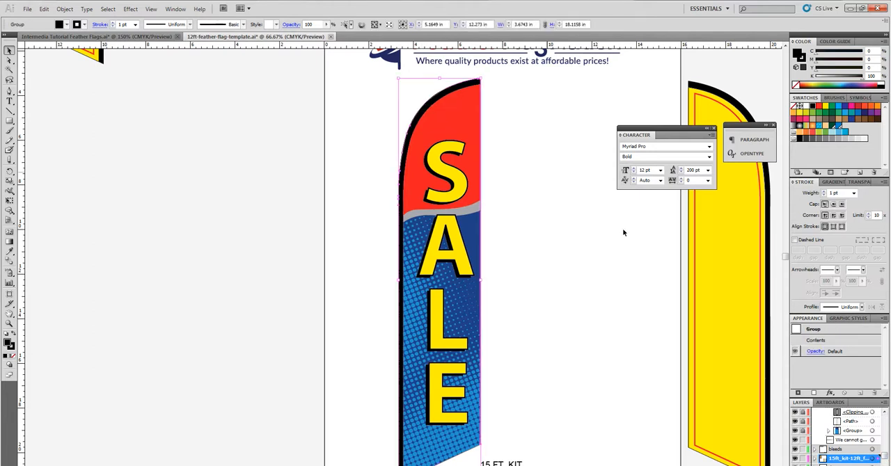
- Select the front flag half's clipping group with the Selection tool
left_click(431, 112)
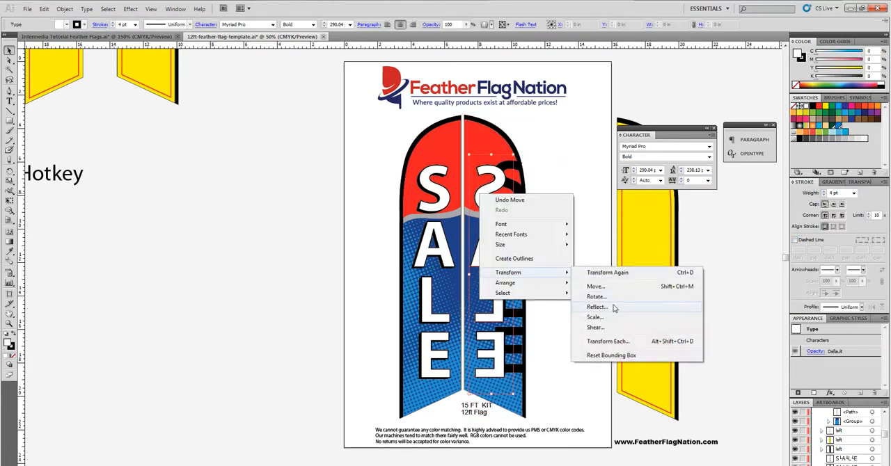
- Open the Reflect settings to mirror the SALE lettering on the copied flag half
left_click(597, 307)
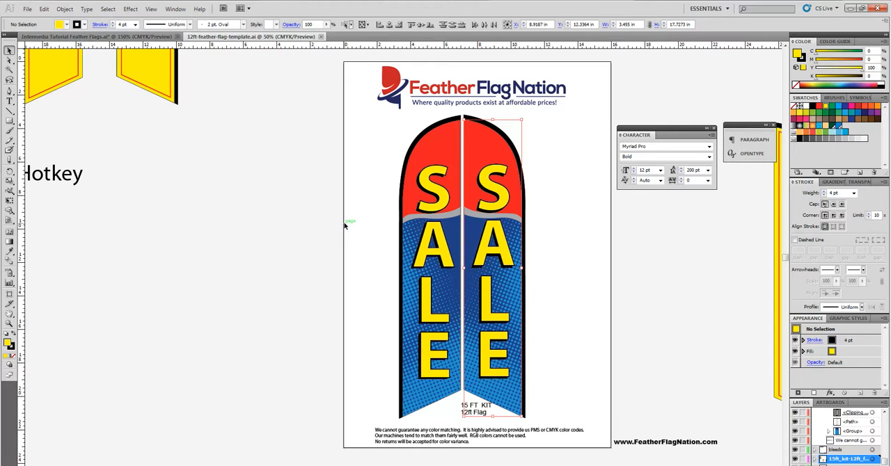
mouse_move(371, 217)
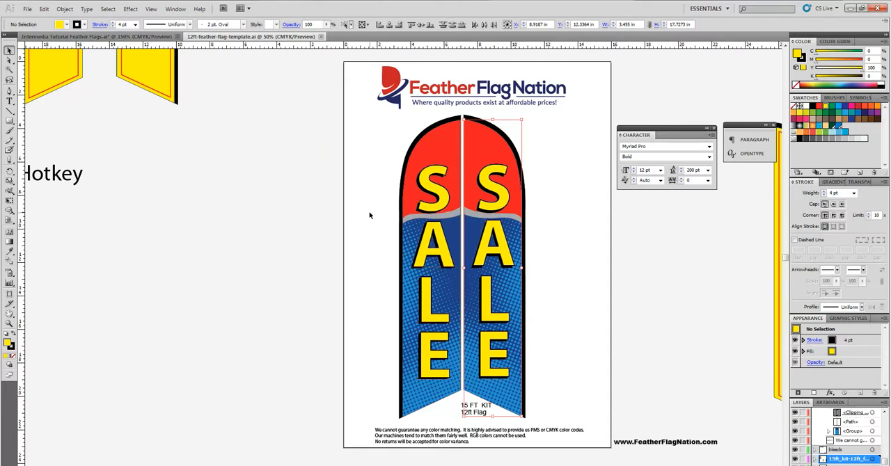
mouse_move(366, 201)
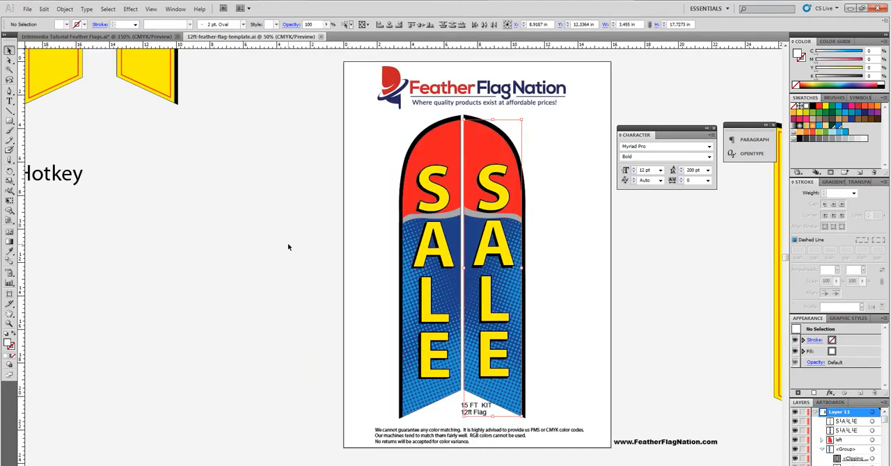
mouse_move(635, 259)
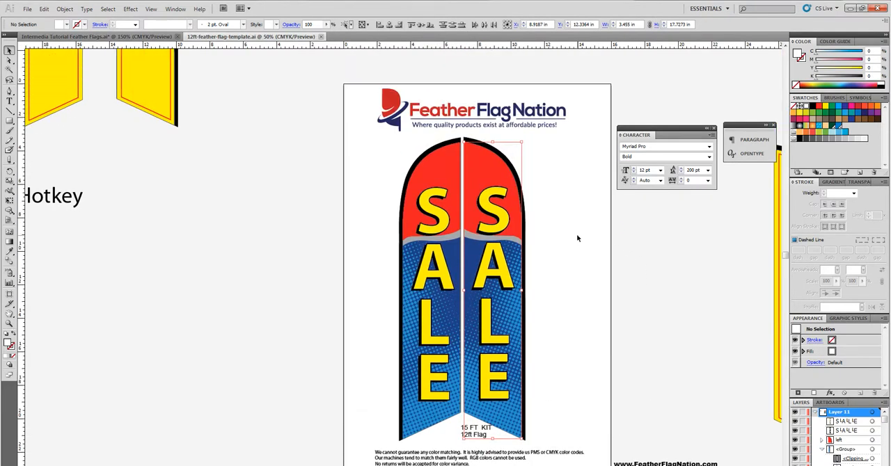
mouse_move(582, 235)
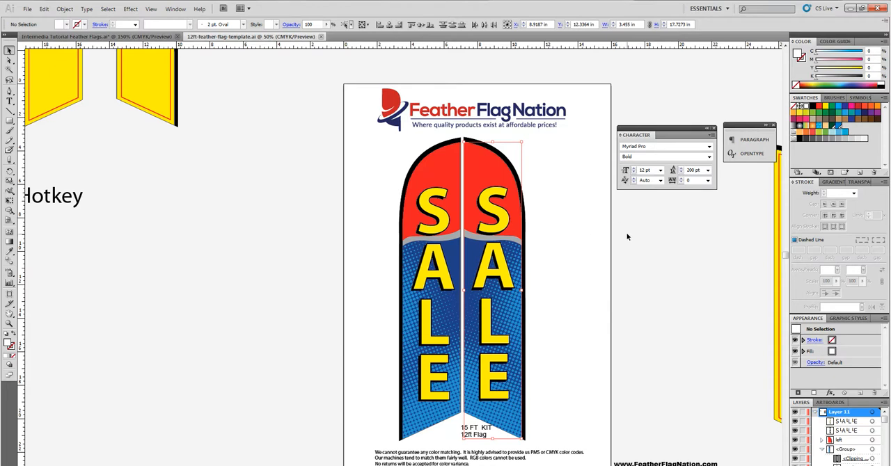
mouse_move(443, 305)
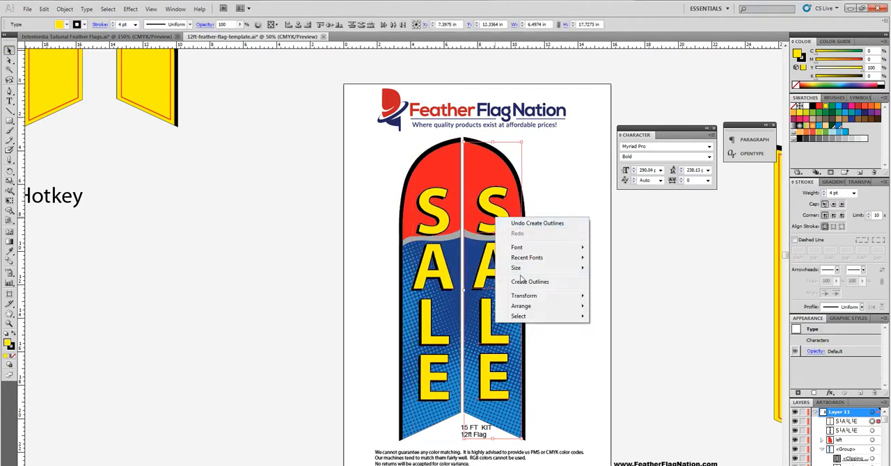
- Convert the SALE text to outlines, then enter and exit isolation mode on the left flag
left_click(530, 282)
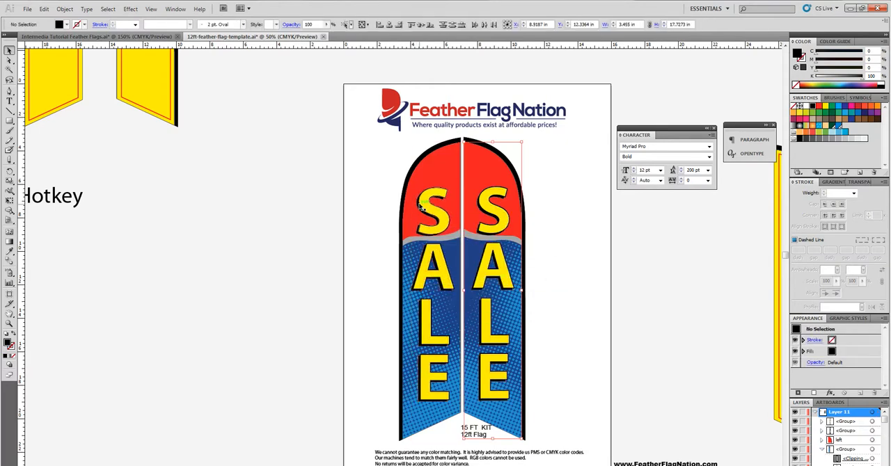
mouse_move(436, 219)
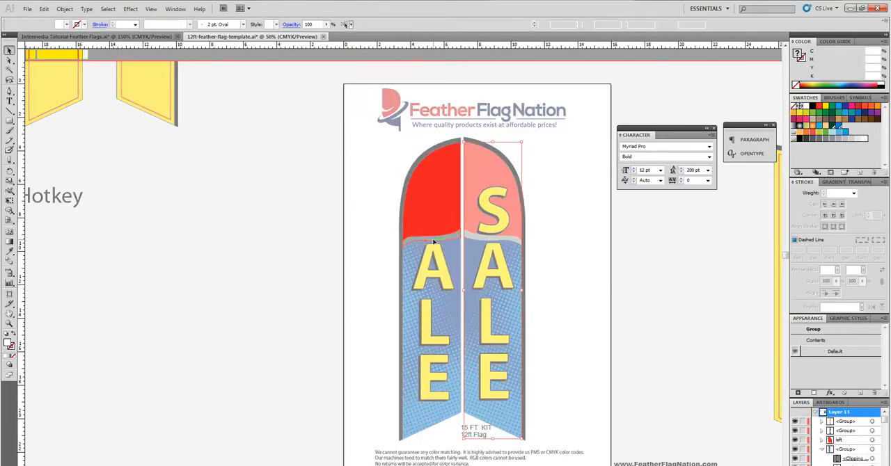
double_click(435, 195)
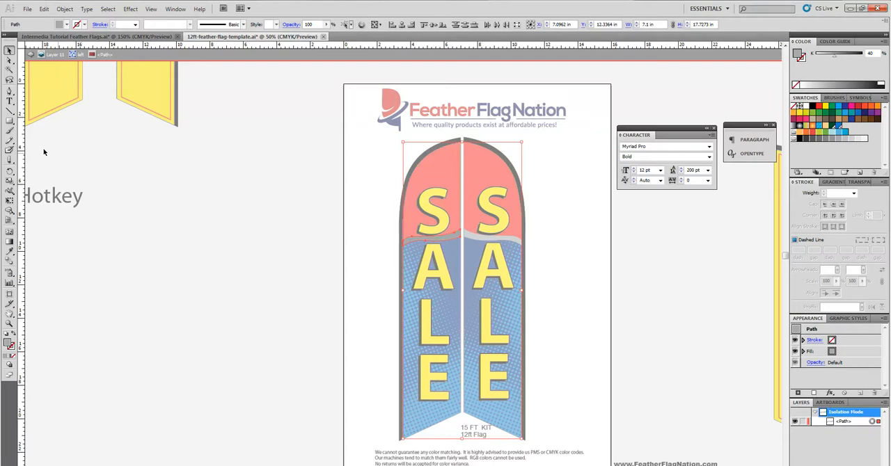
left_click(10, 160)
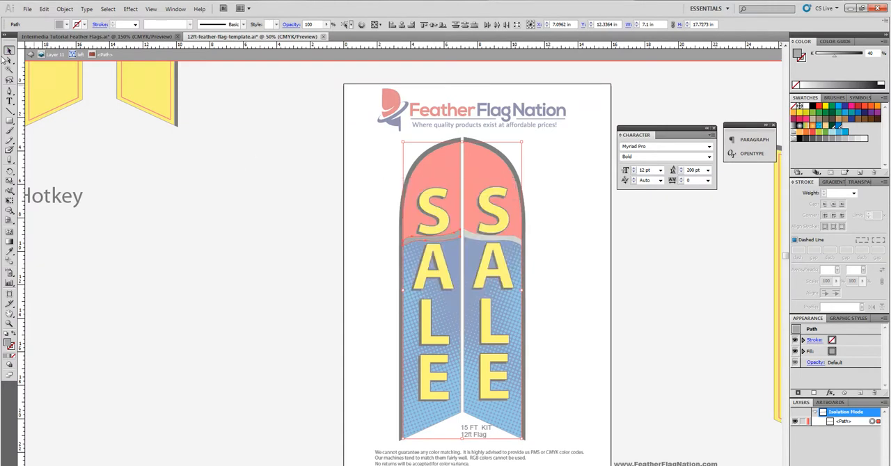
left_click(277, 165)
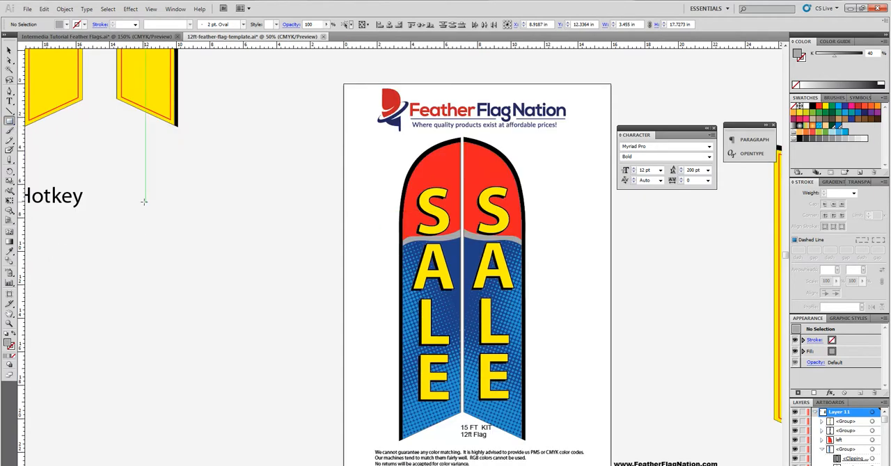
- Draw a blue-filled stripe rectangle beside the page and a diagonal bar across it
left_click_drag(137, 166, 302, 201)
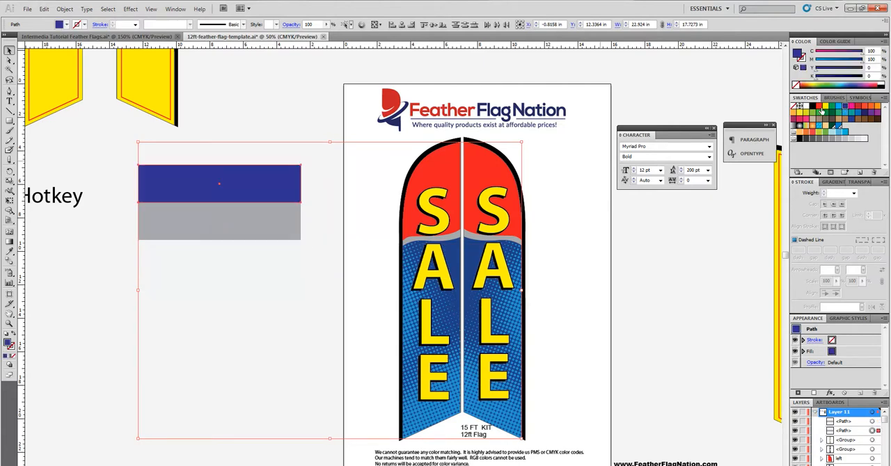
left_click(812, 106)
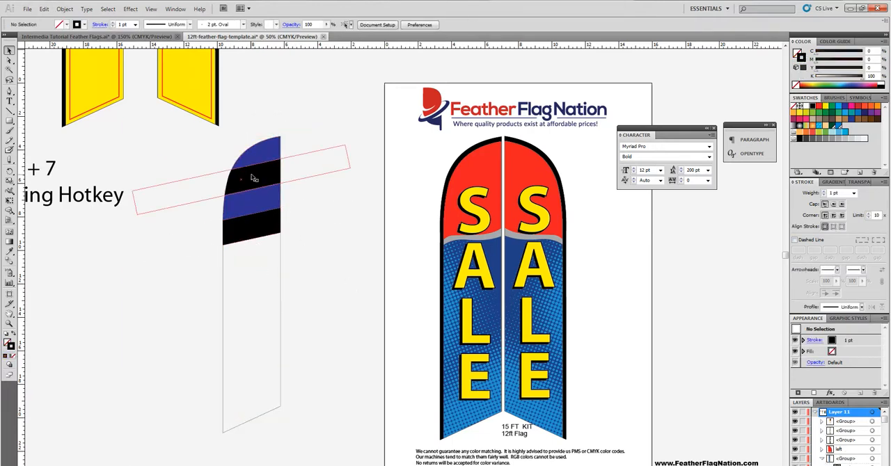
left_click_drag(254, 177, 259, 214)
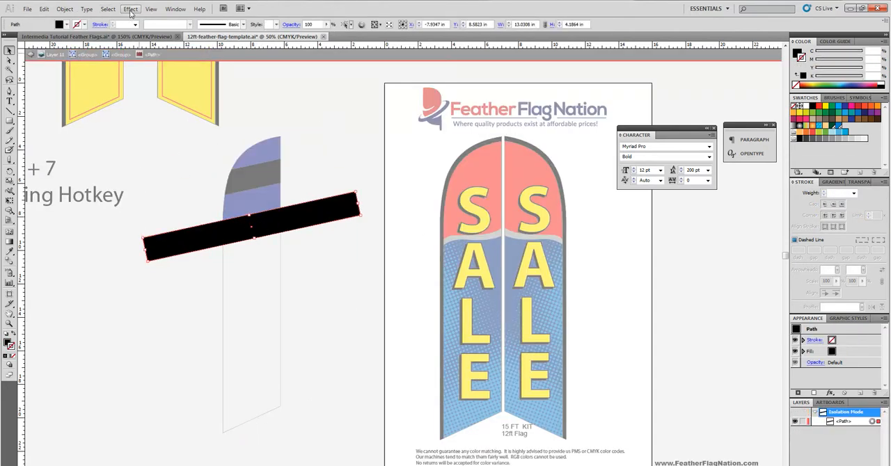
- Bring up the Effect > Warp options for the black bar
left_click(131, 8)
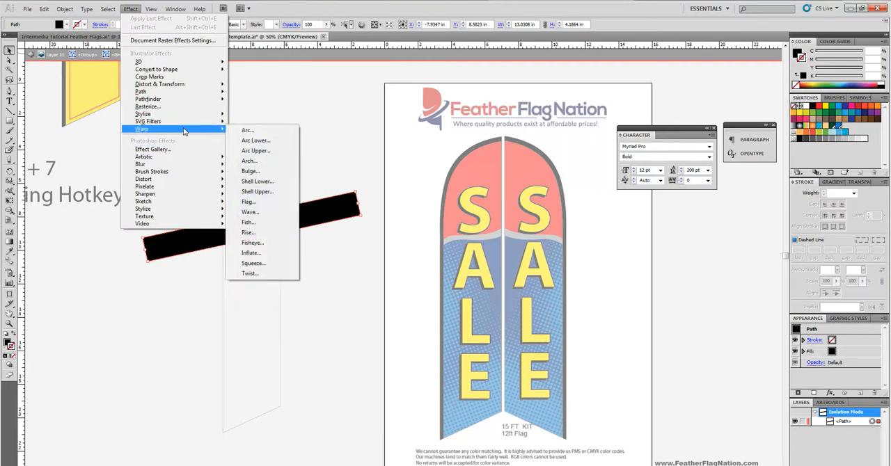
left_click(248, 202)
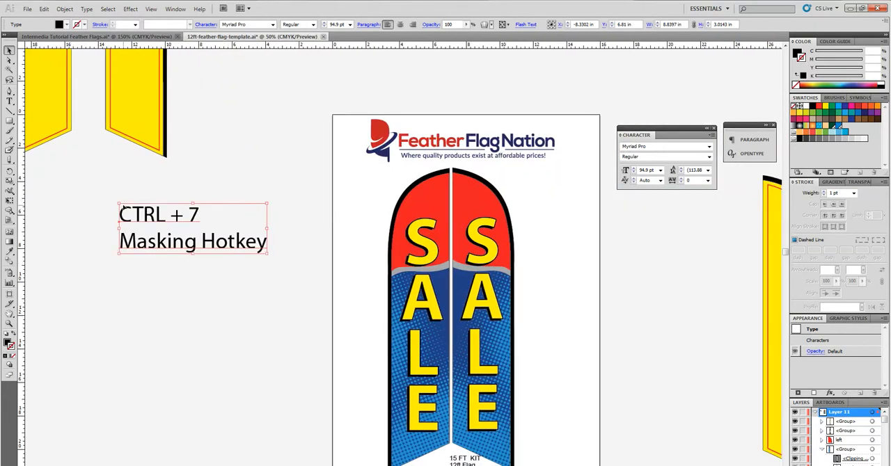
- Move the 'CTRL + 7 Masking Hotkey' note left of the page and select the yellow flag
left_click_drag(193, 228, 170, 256)
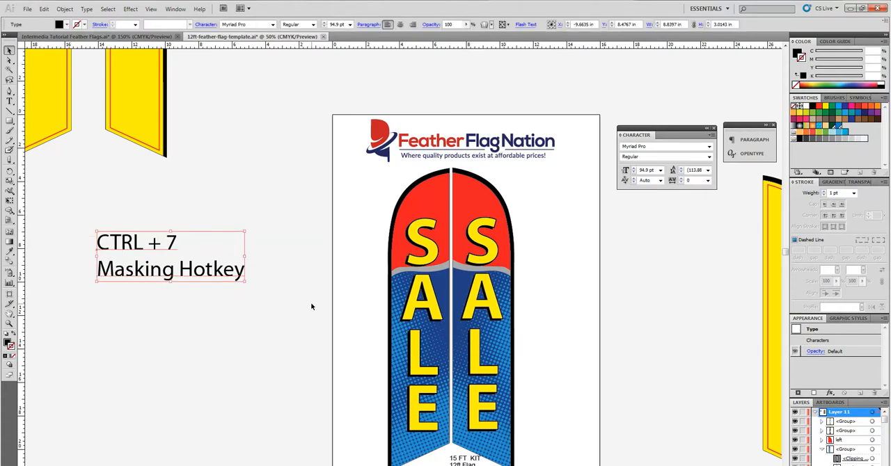
mouse_move(308, 300)
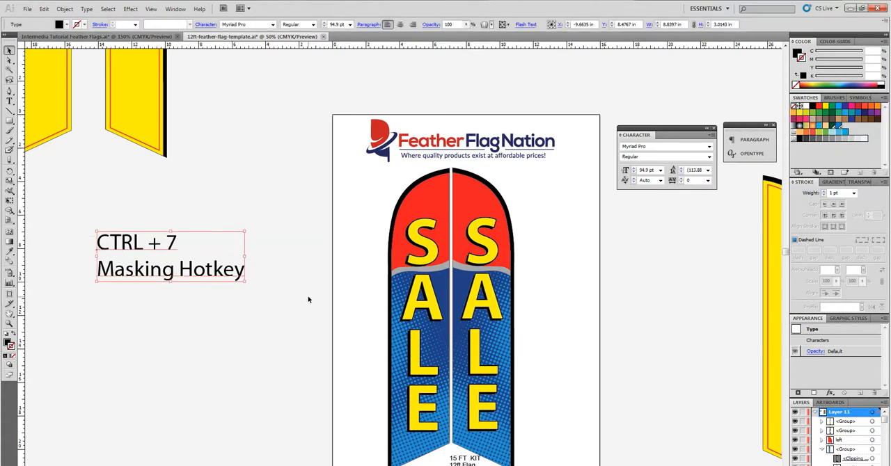
mouse_move(298, 323)
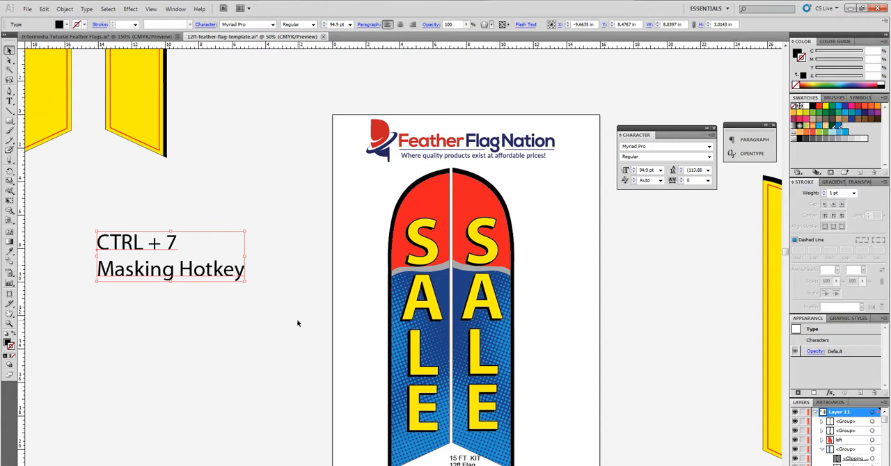
mouse_move(144, 258)
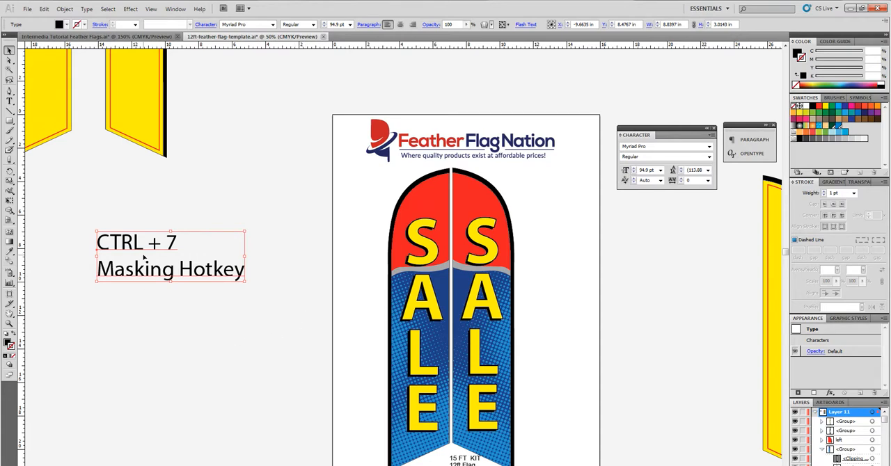
left_click_drag(170, 256, 212, 228)
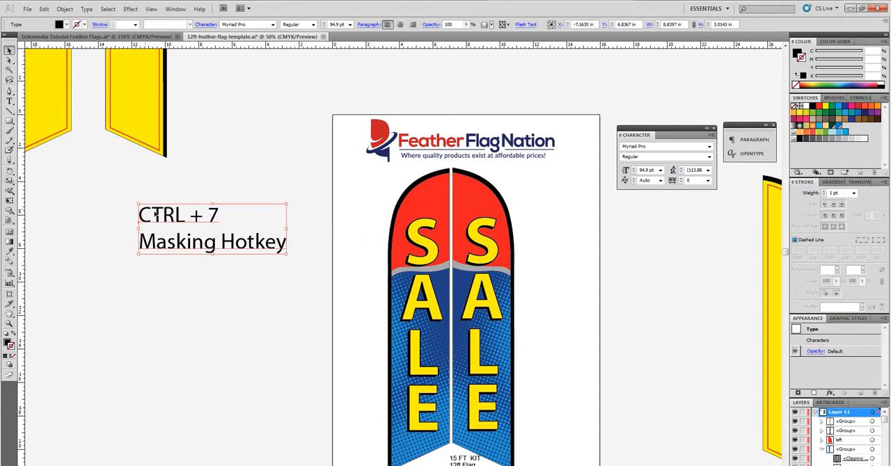
left_click_drag(212, 230, 180, 229)
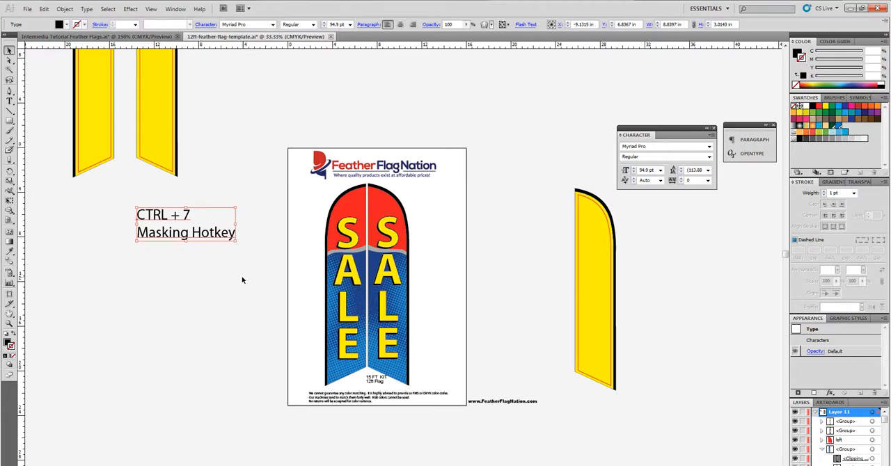
mouse_move(237, 269)
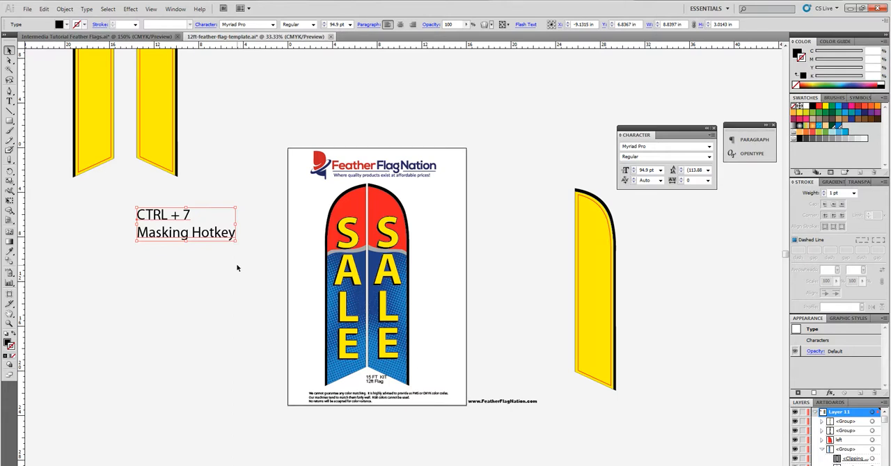
mouse_move(198, 314)
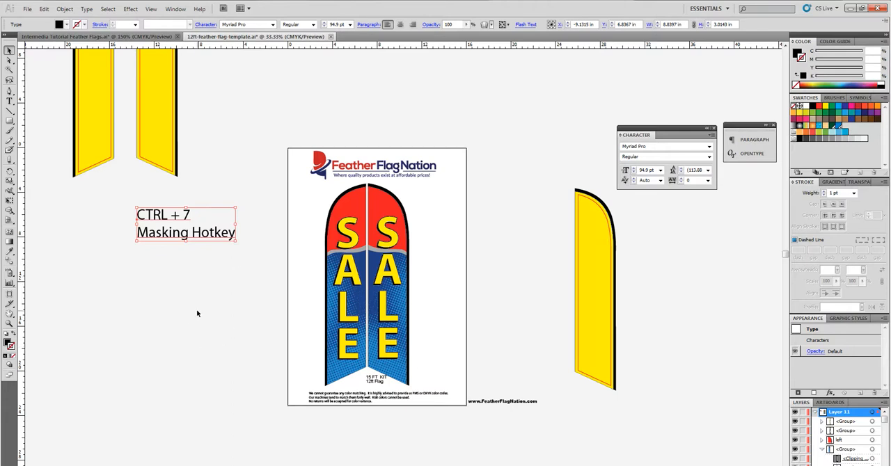
mouse_move(195, 321)
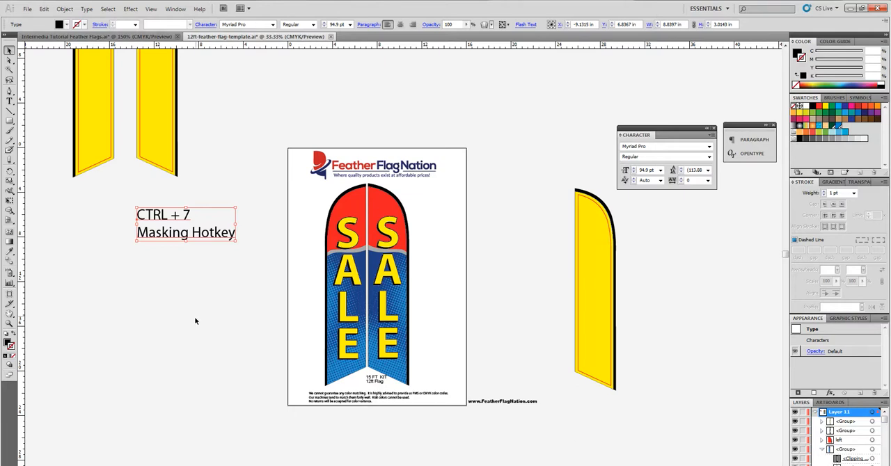
mouse_move(195, 332)
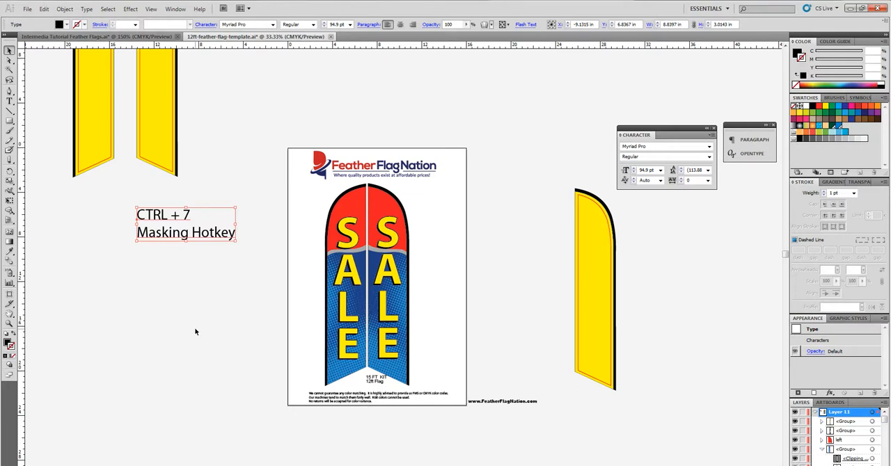
mouse_move(240, 286)
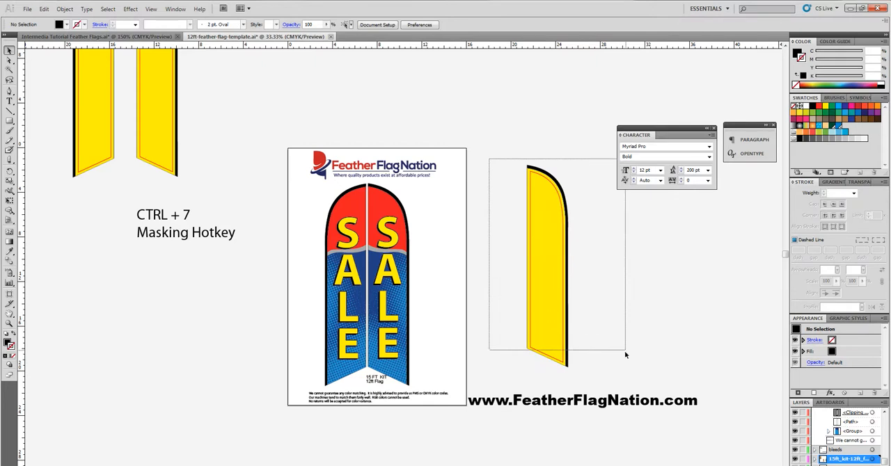
left_click(547, 265)
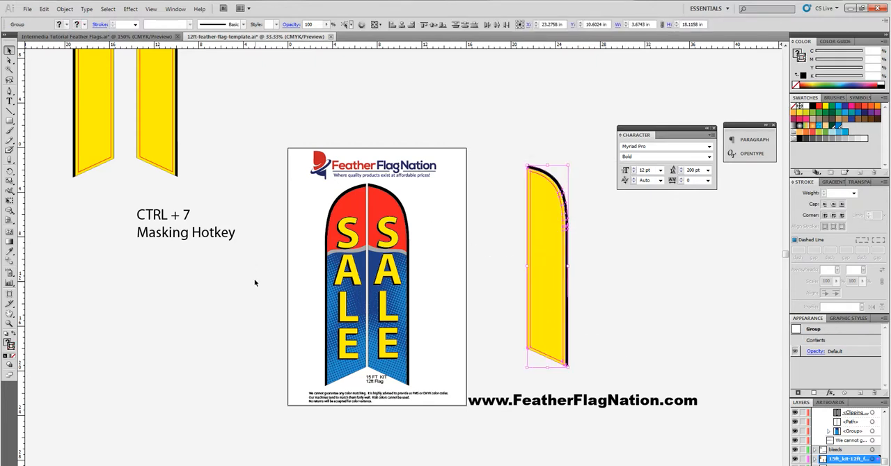